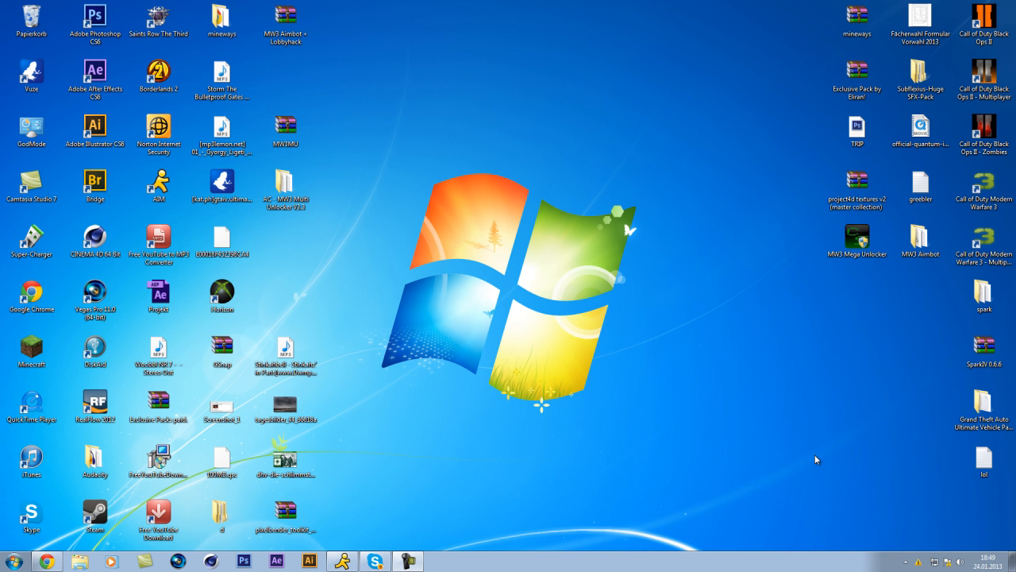
mouse_move(241, 44)
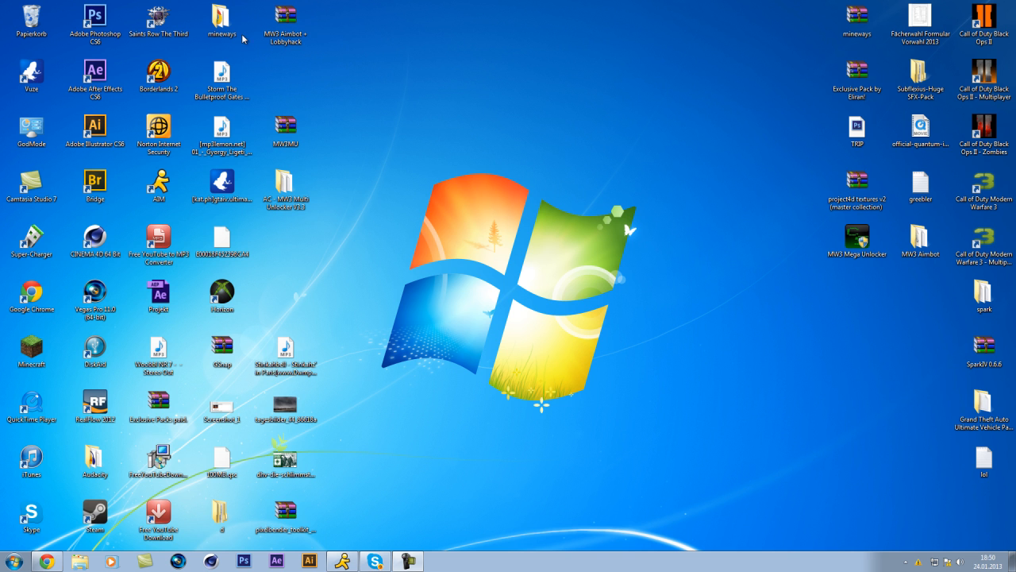
- Move the mineways folder on the desktop, open it and launch Mineways.exe
drag(220, 17, 411, 128)
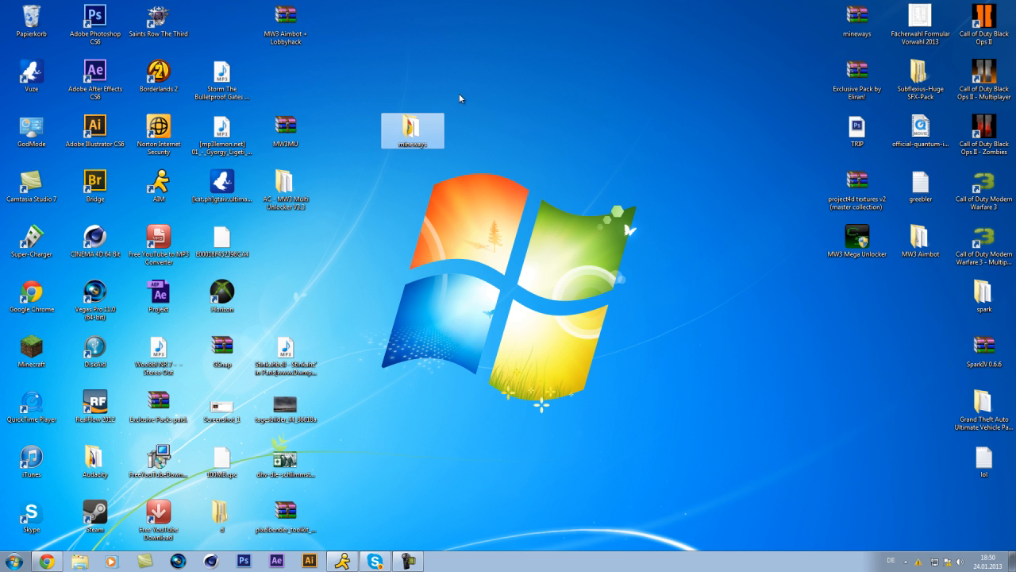
double_click(413, 124)
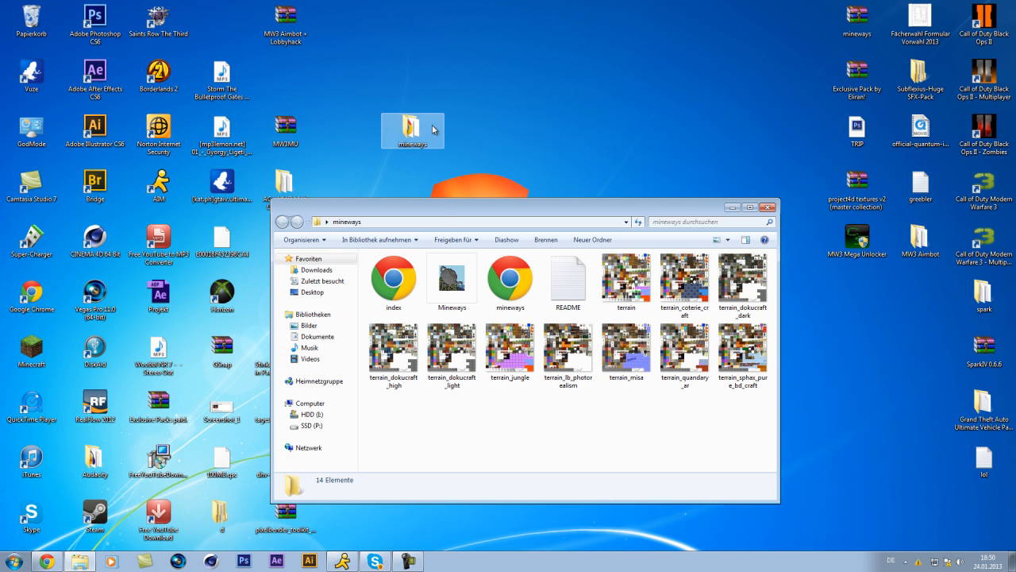
click(451, 280)
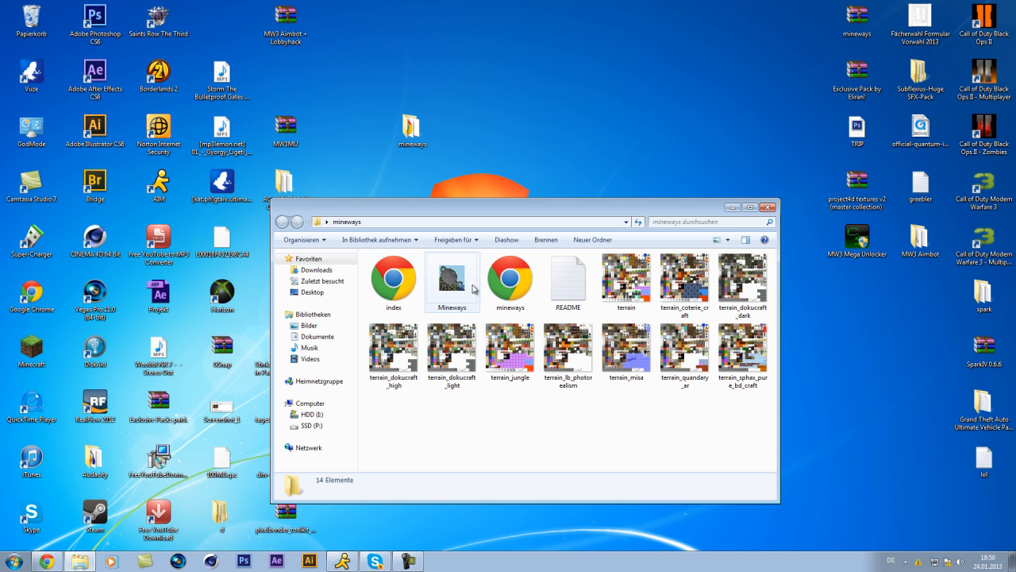
click(451, 278)
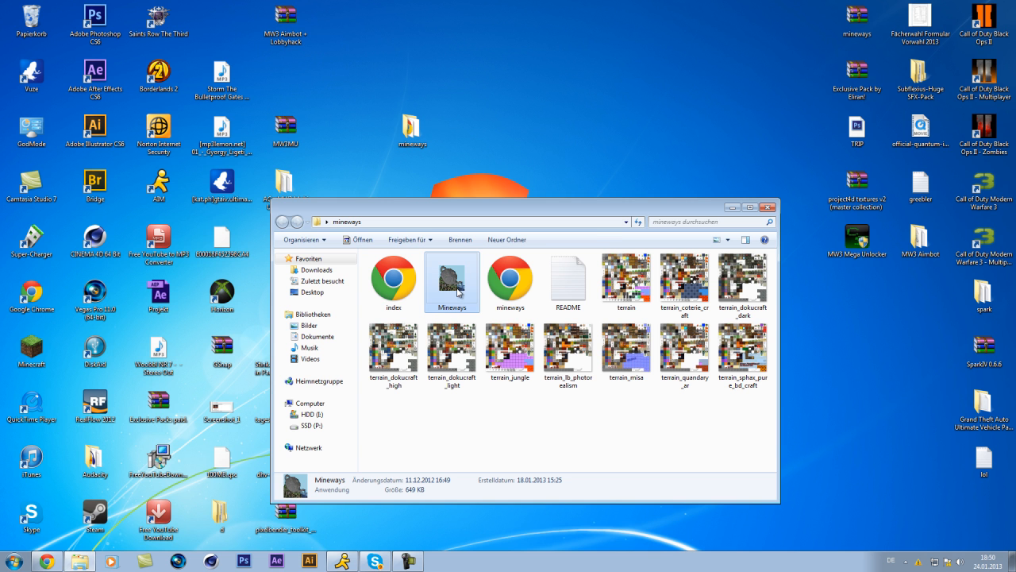
double_click(451, 278)
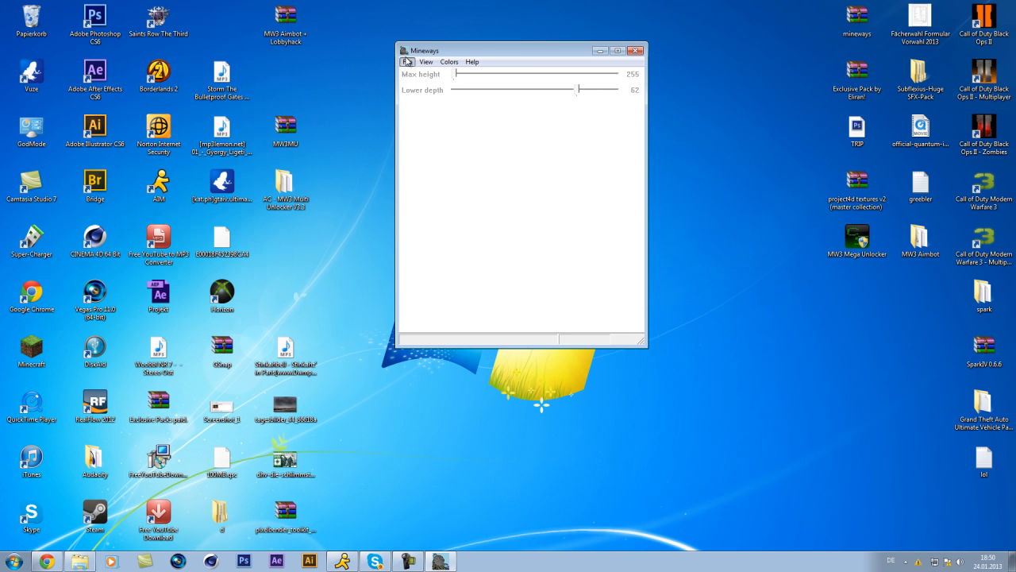
click(422, 61)
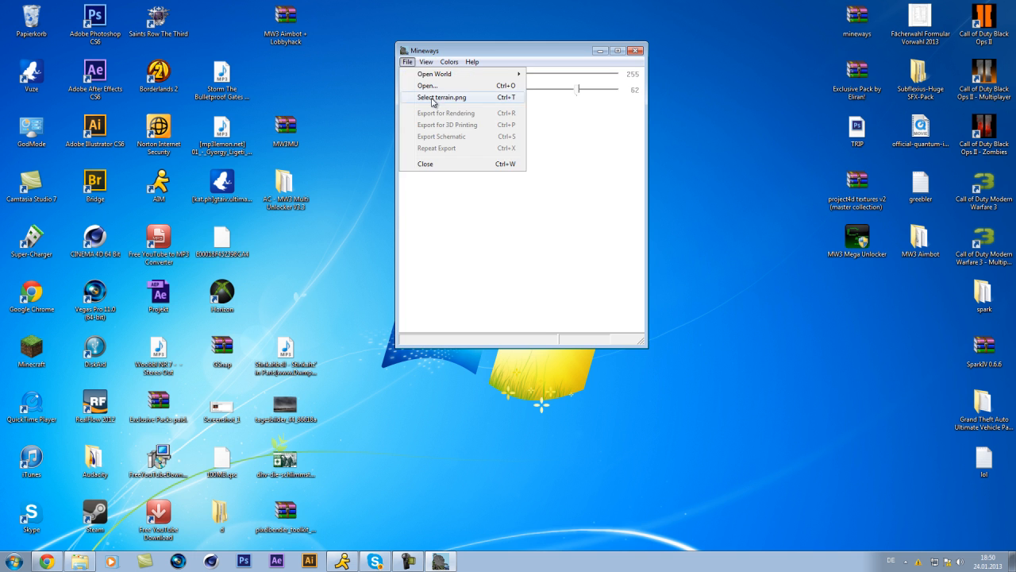
click(439, 97)
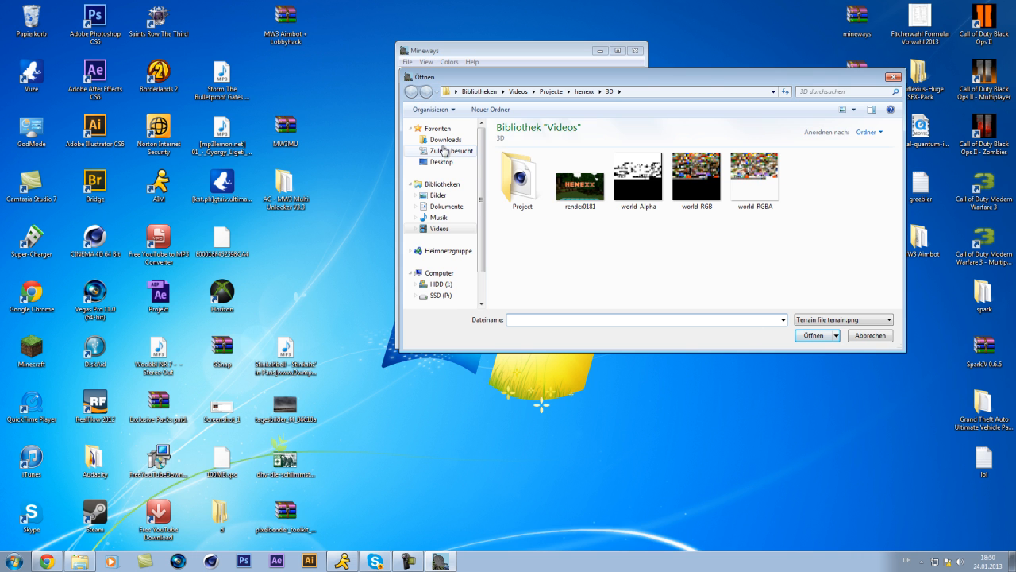
click(441, 162)
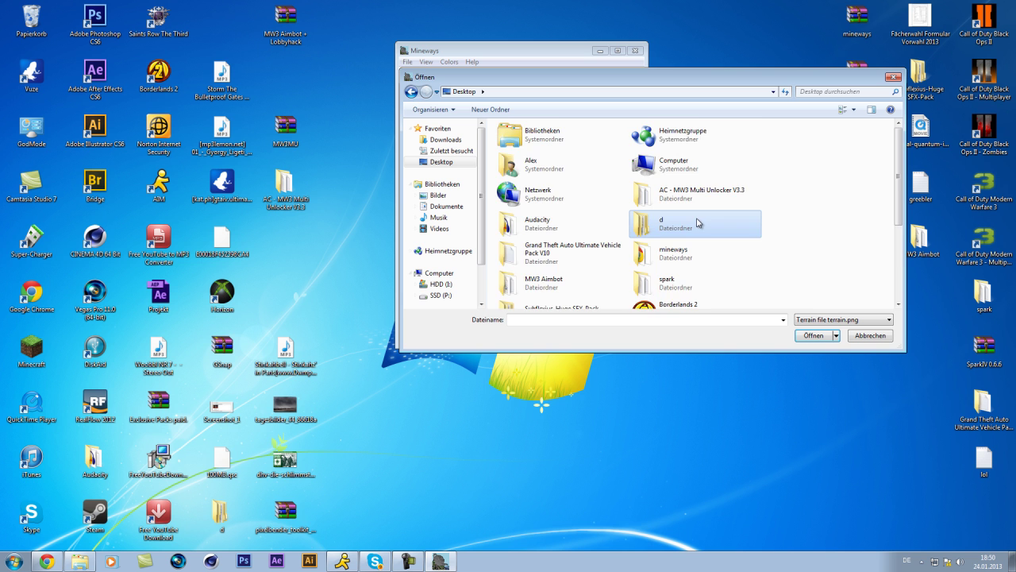
scroll(down, 3)
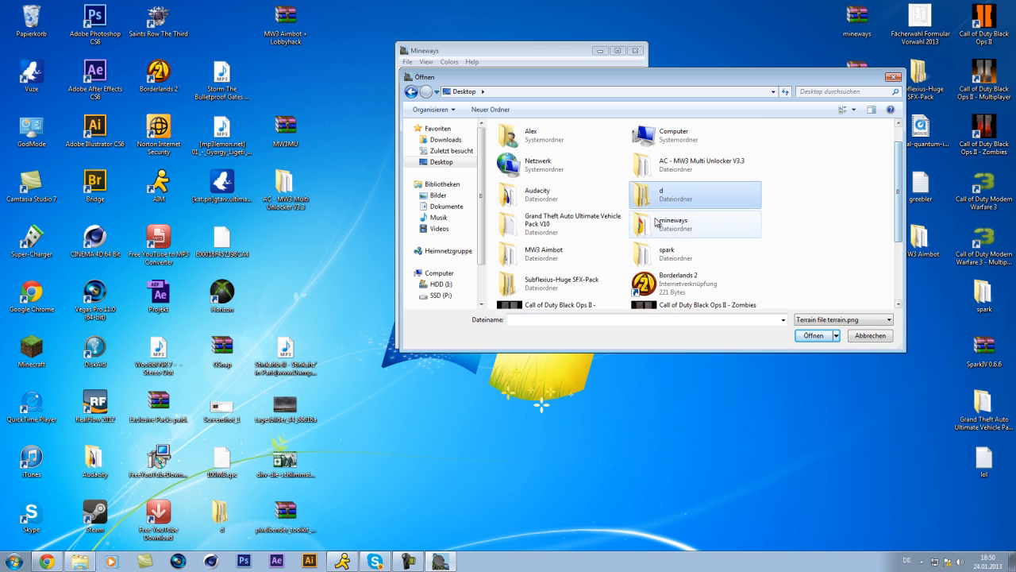
double_click(673, 224)
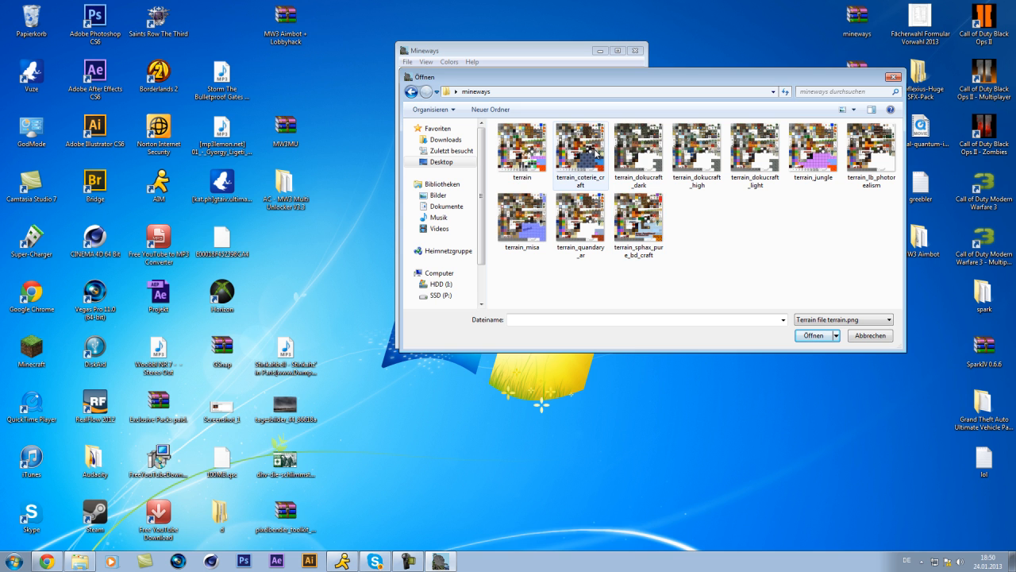
mouse_move(552, 162)
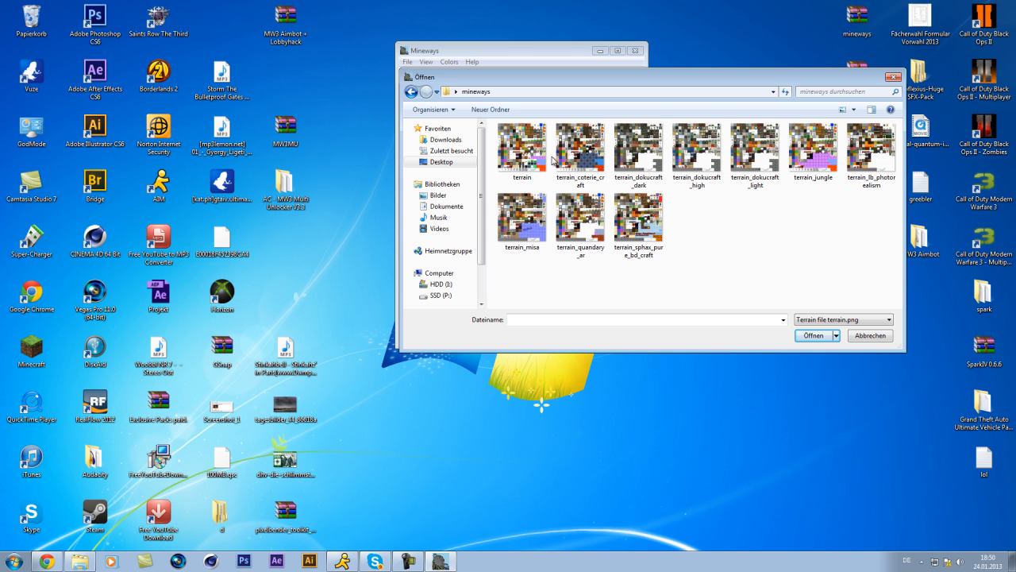
click(521, 149)
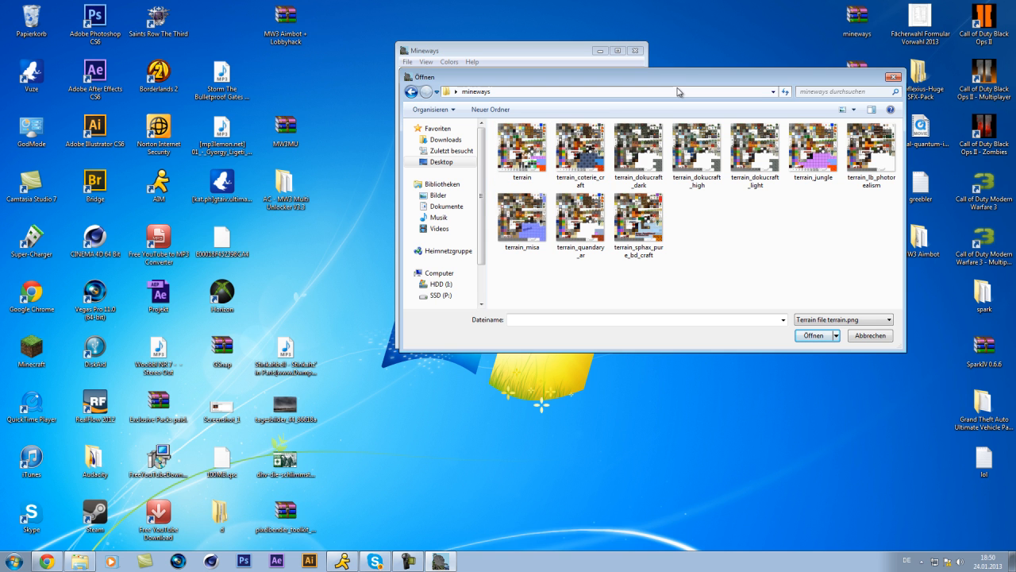
mouse_move(673, 92)
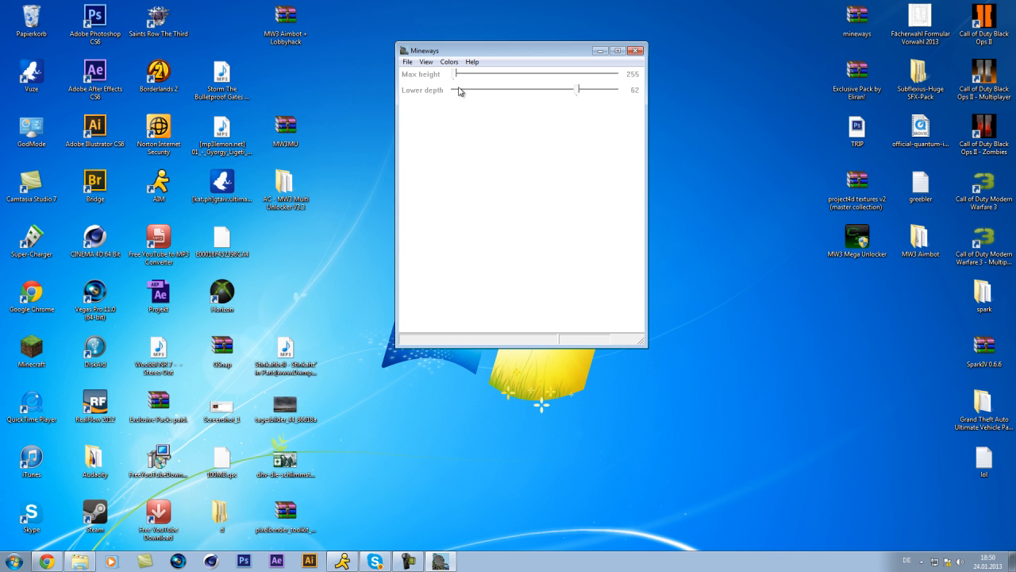
- Load a saved Minecraft world via File > Open World so its map appears
click(426, 60)
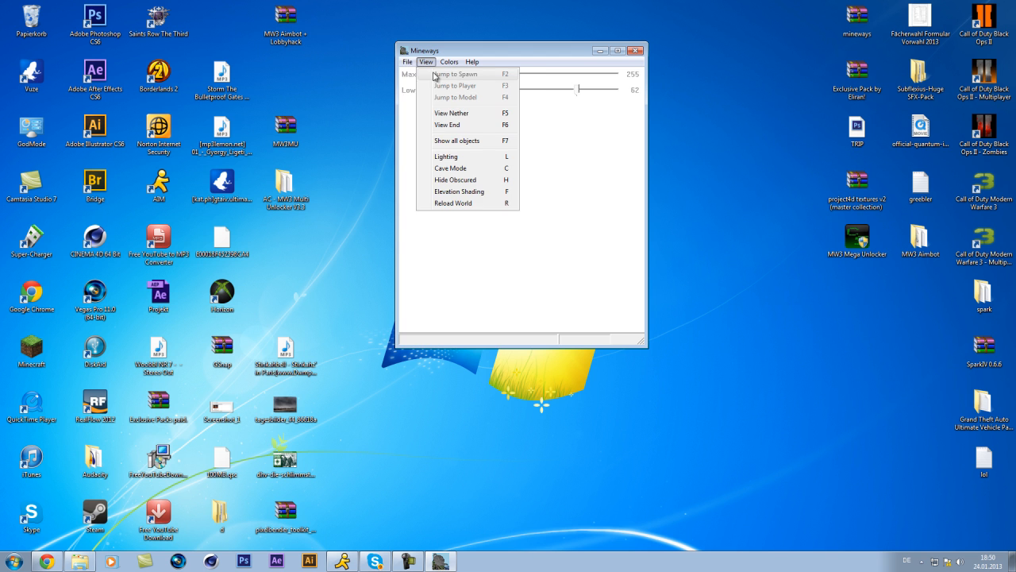
click(411, 60)
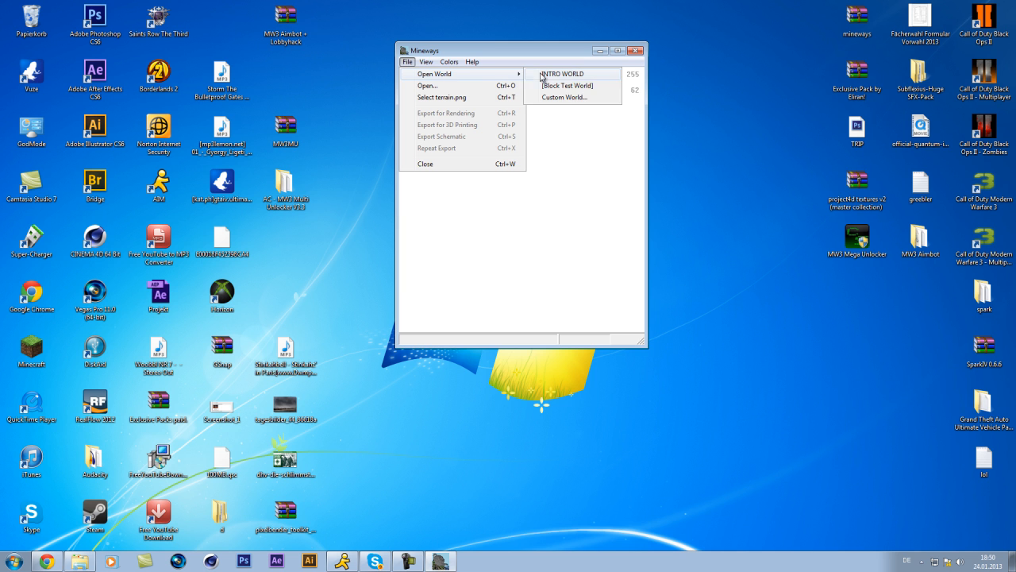
mouse_move(572, 78)
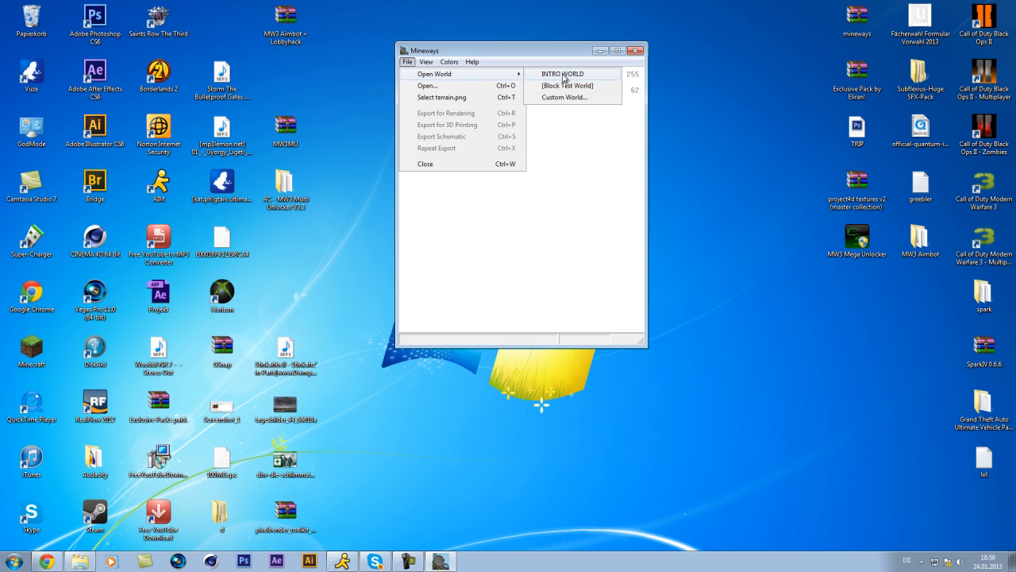
mouse_move(578, 77)
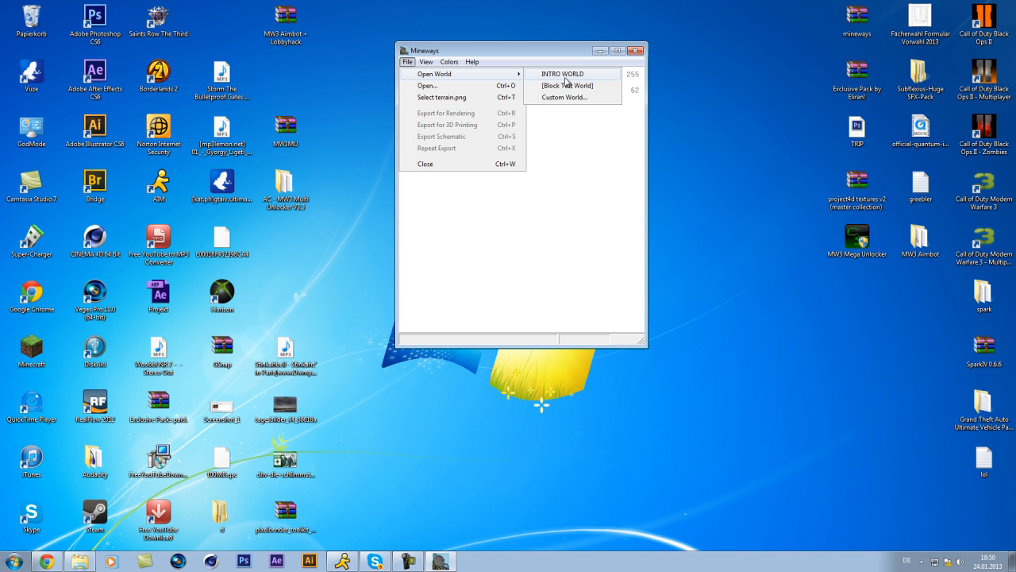
click(565, 73)
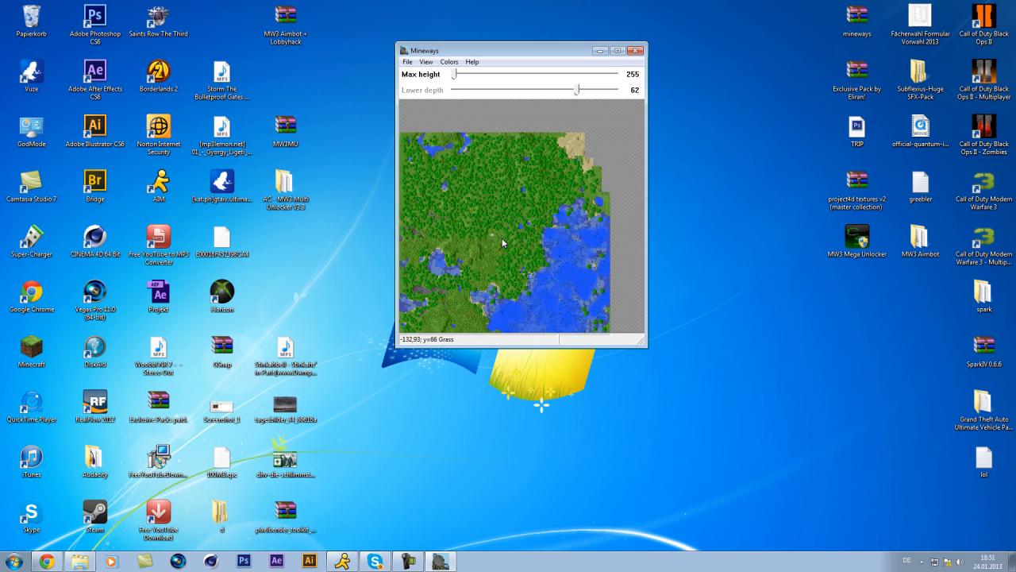
- Draw and enlarge a square selection over a forest area in the middle of the map
drag(502, 243, 550, 238)
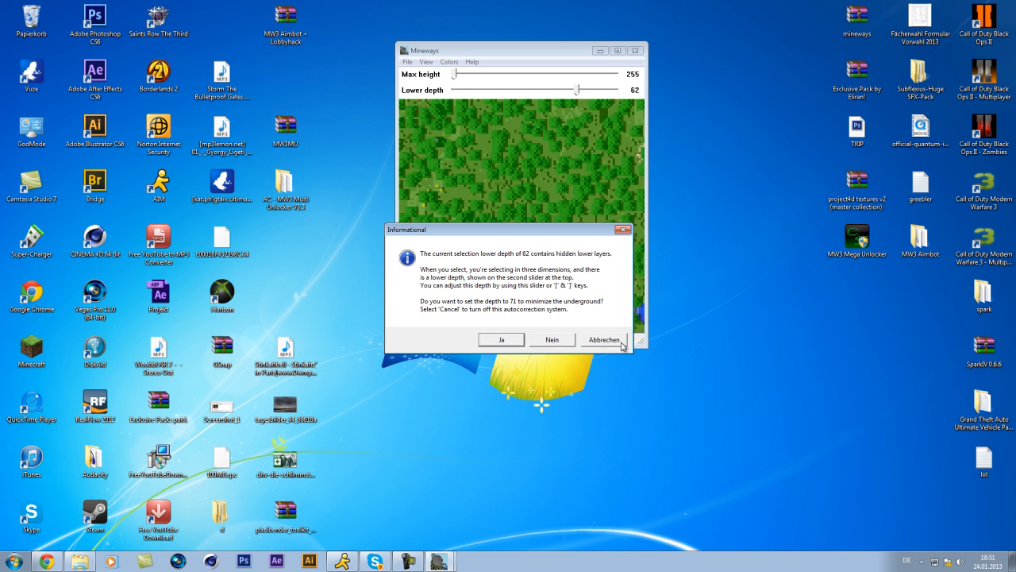
click(604, 340)
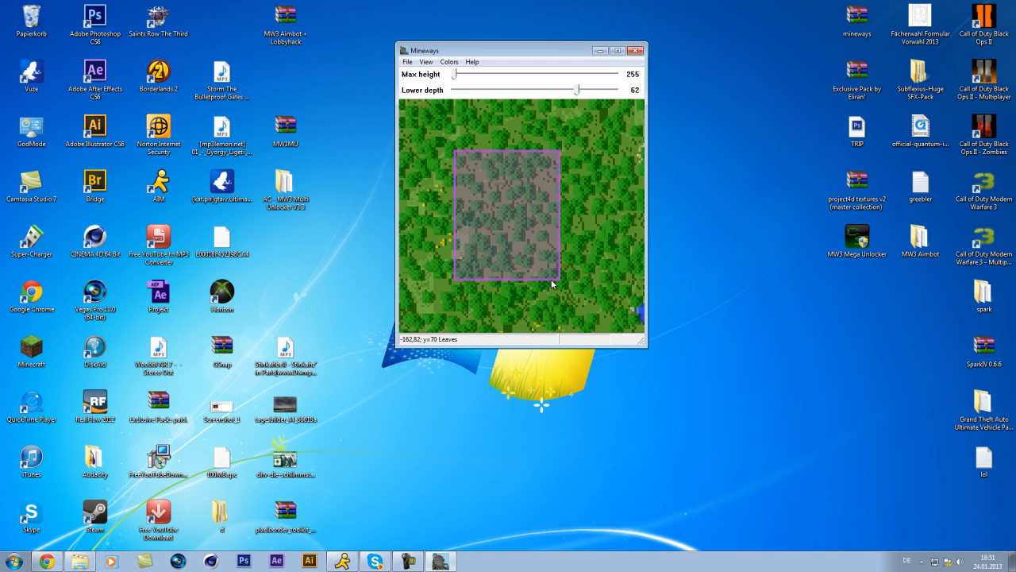
drag(552, 285, 546, 321)
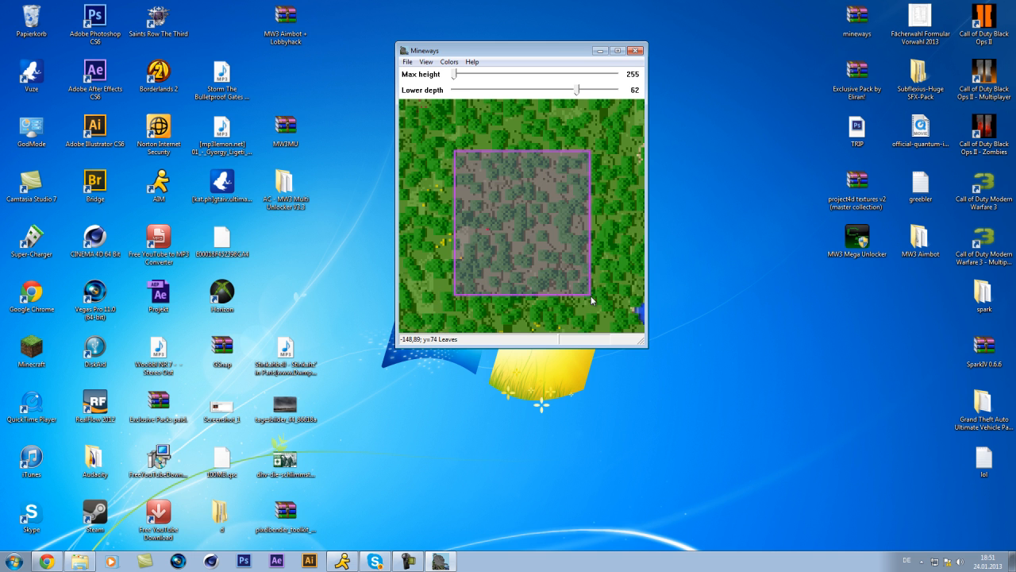
drag(591, 300, 625, 310)
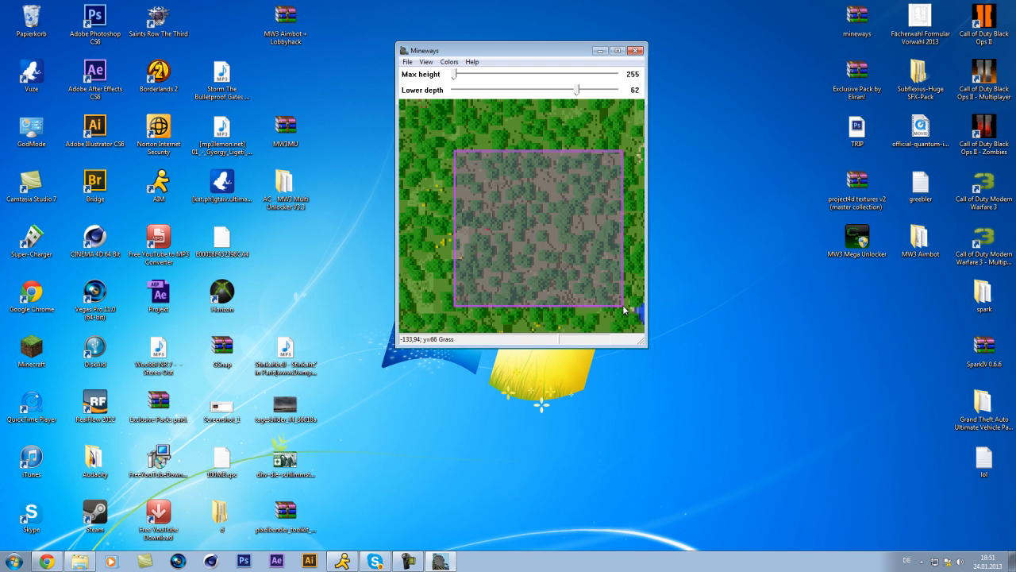
mouse_move(584, 120)
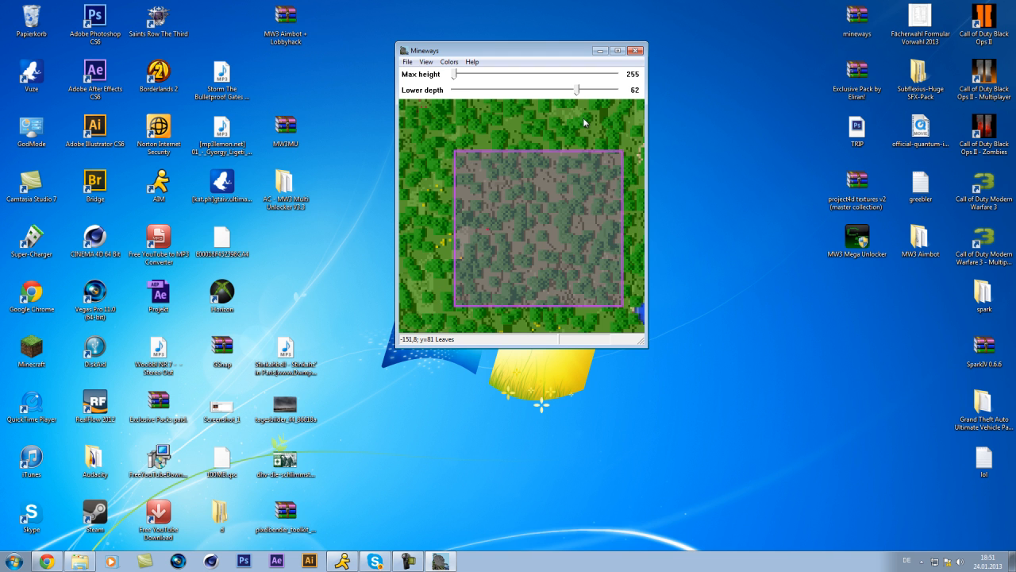
- Set the selection's Lower depth slider to 58 and Max height slider to 171
drag(578, 89, 584, 89)
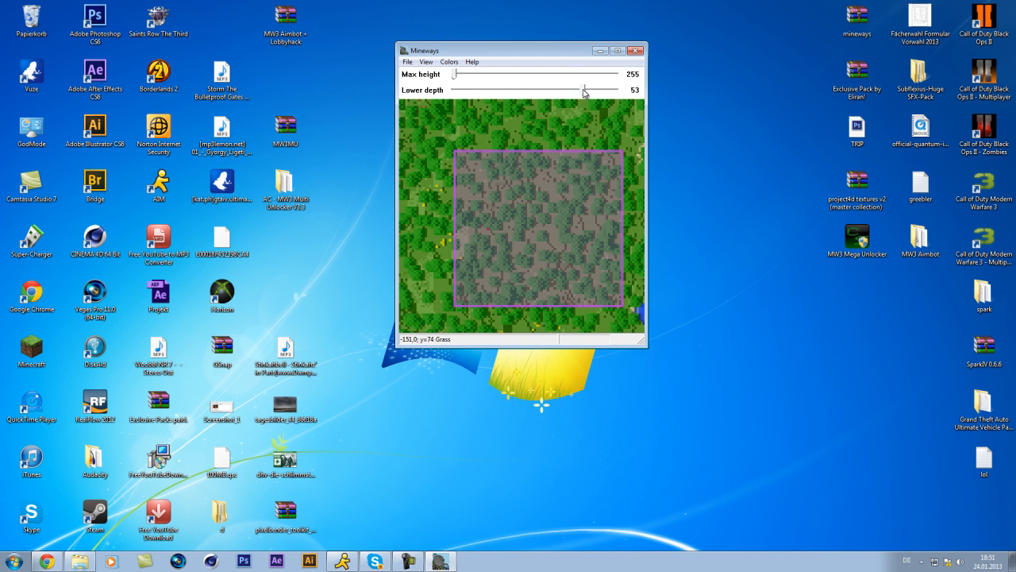
drag(585, 89, 594, 89)
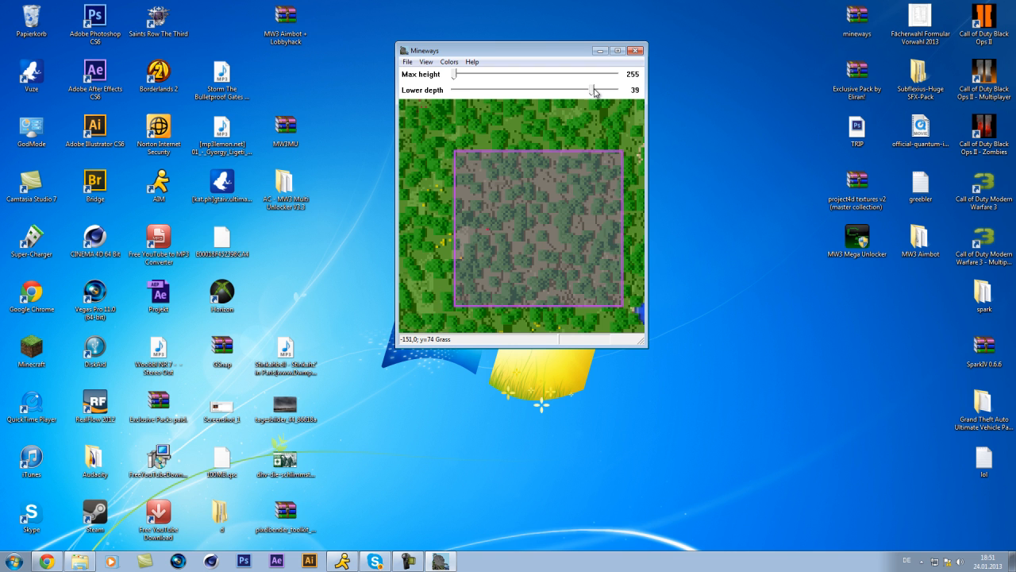
drag(594, 89, 582, 89)
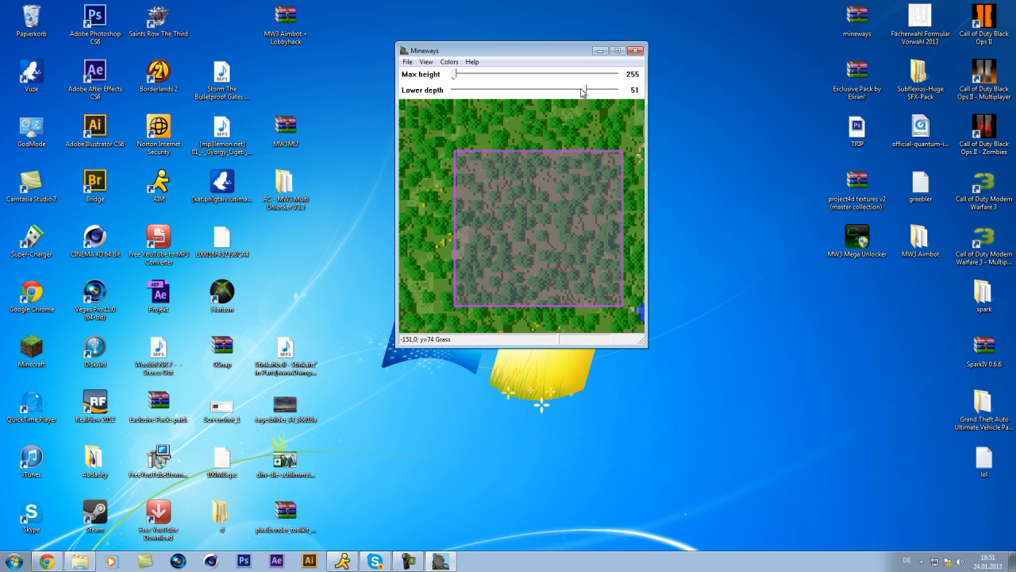
drag(579, 89, 587, 88)
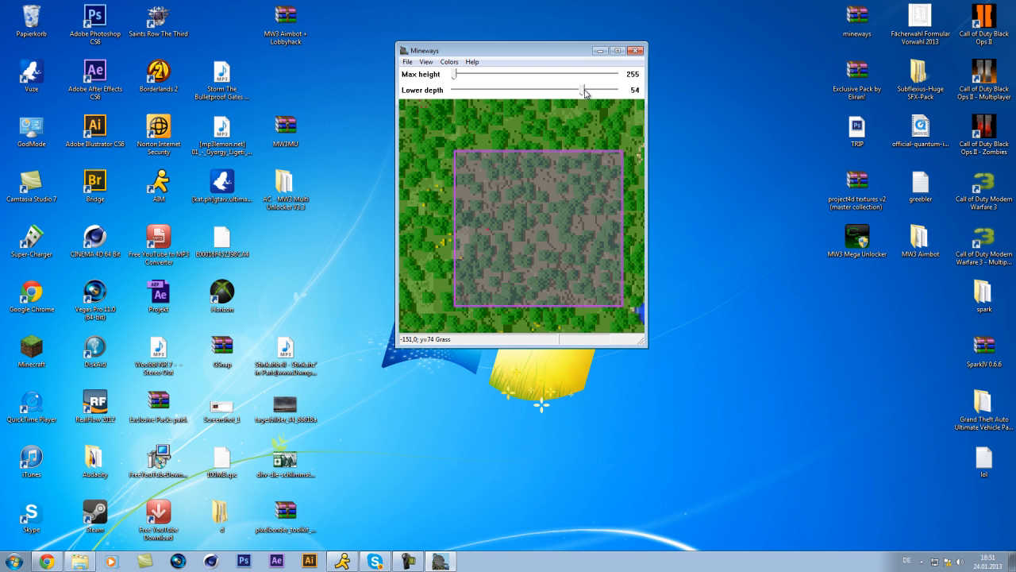
drag(584, 89, 627, 89)
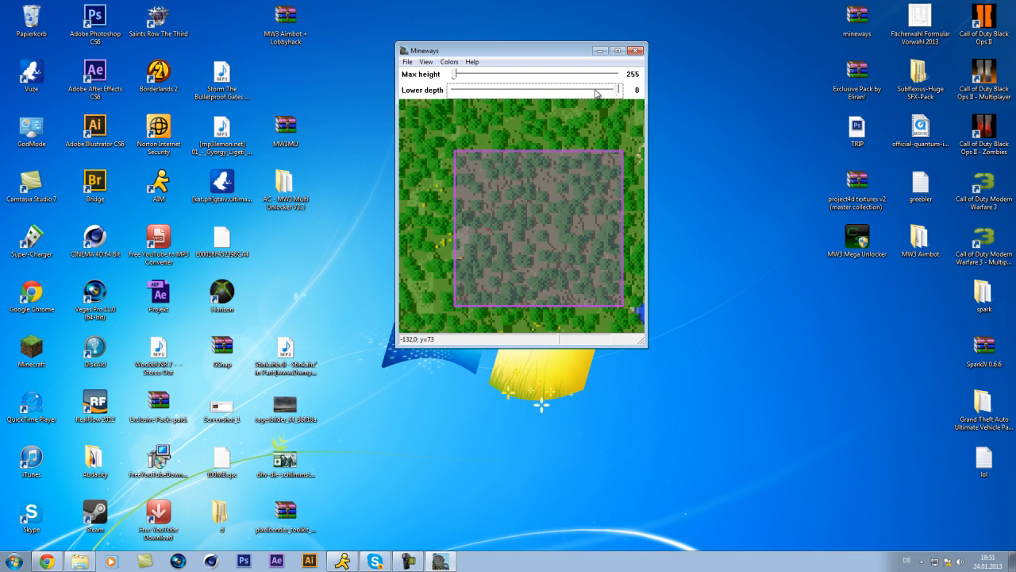
drag(477, 89, 580, 89)
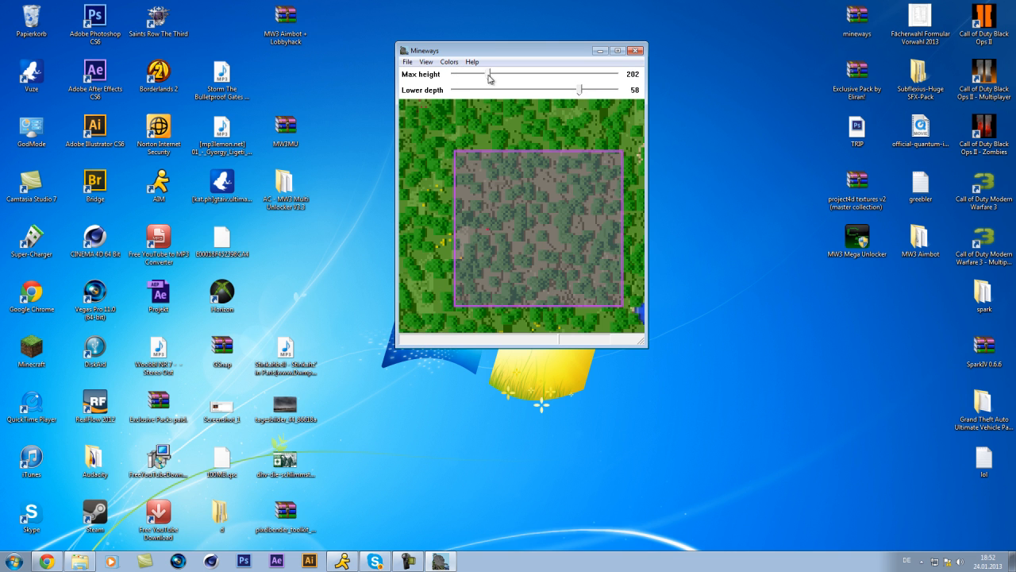
drag(489, 75, 501, 75)
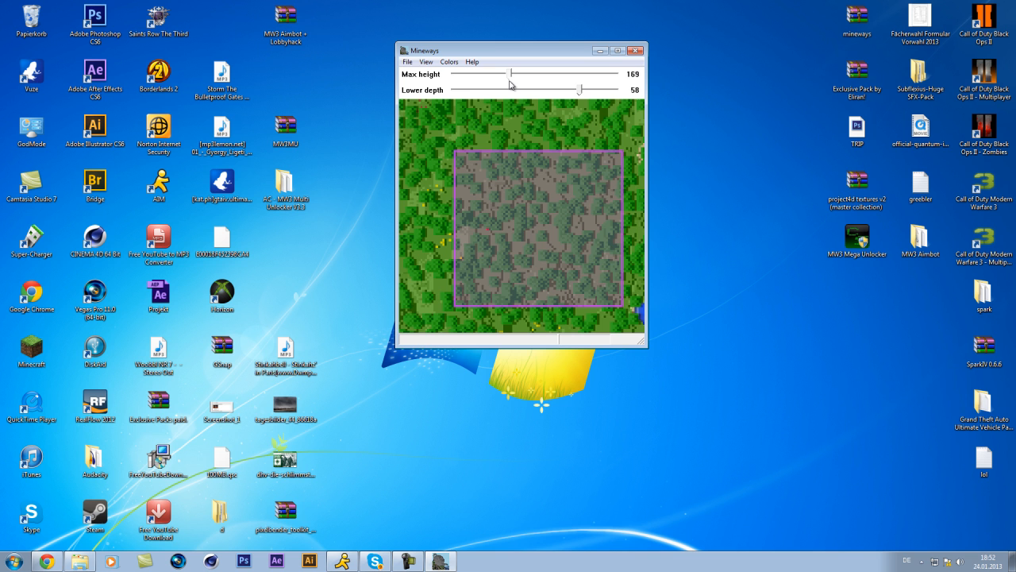
drag(498, 75, 502, 75)
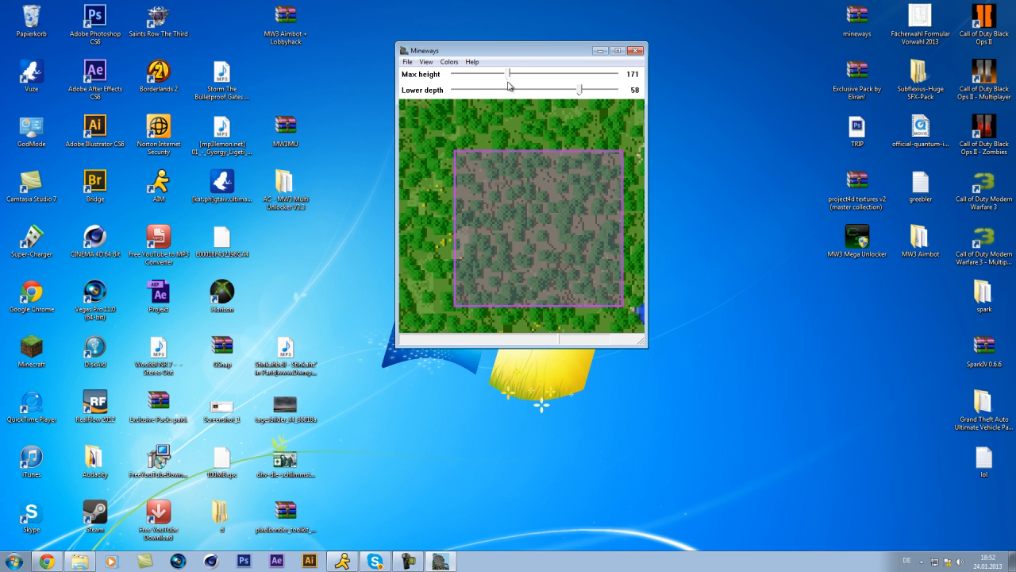
- Restore Max height to 255 and start Export for Rendering from the File menu
drag(508, 86, 604, 74)
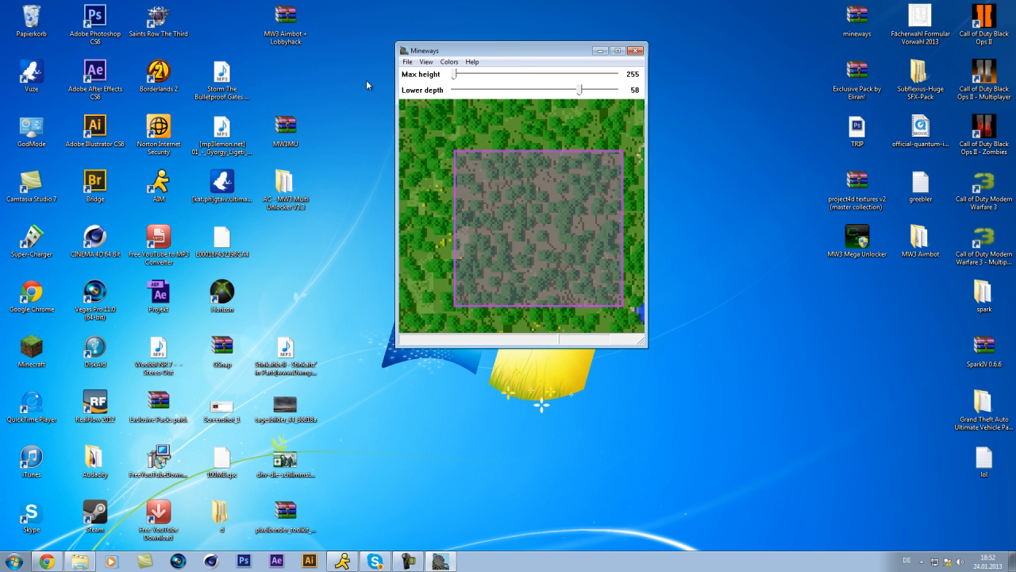
click(407, 61)
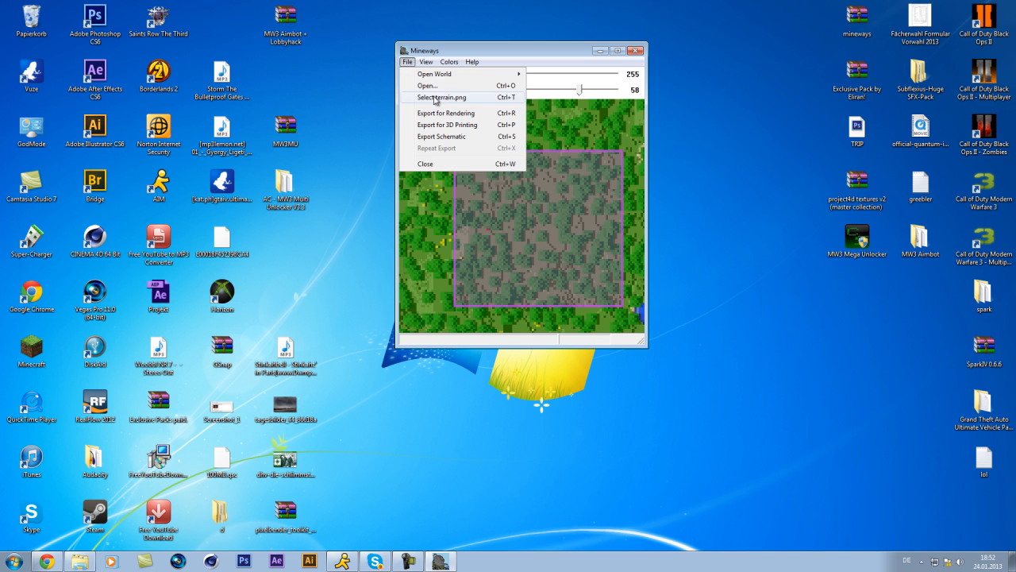
click(445, 111)
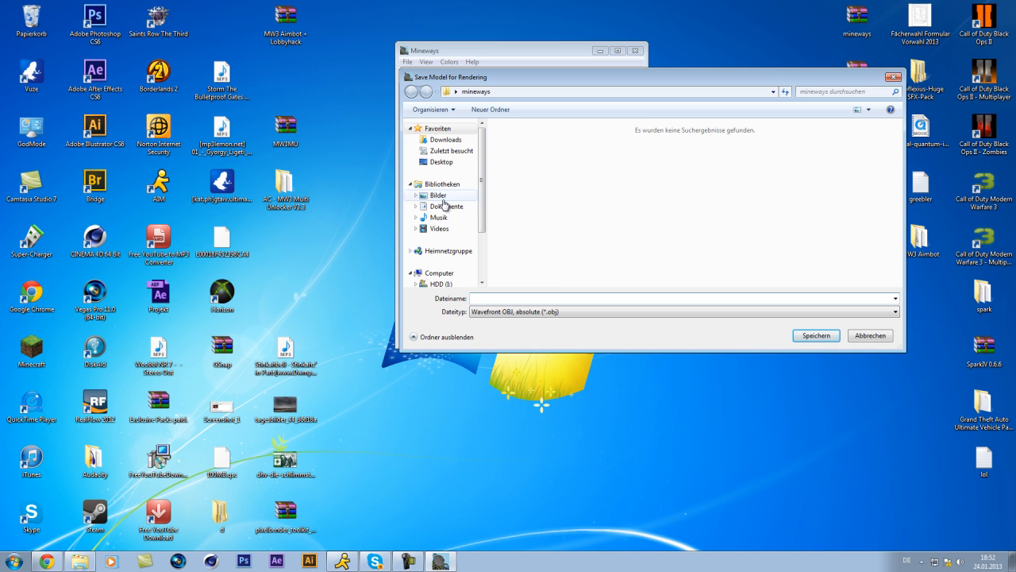
- Save the export as 'world' in Wavefront OBJ format inside a Desktop folder
click(438, 162)
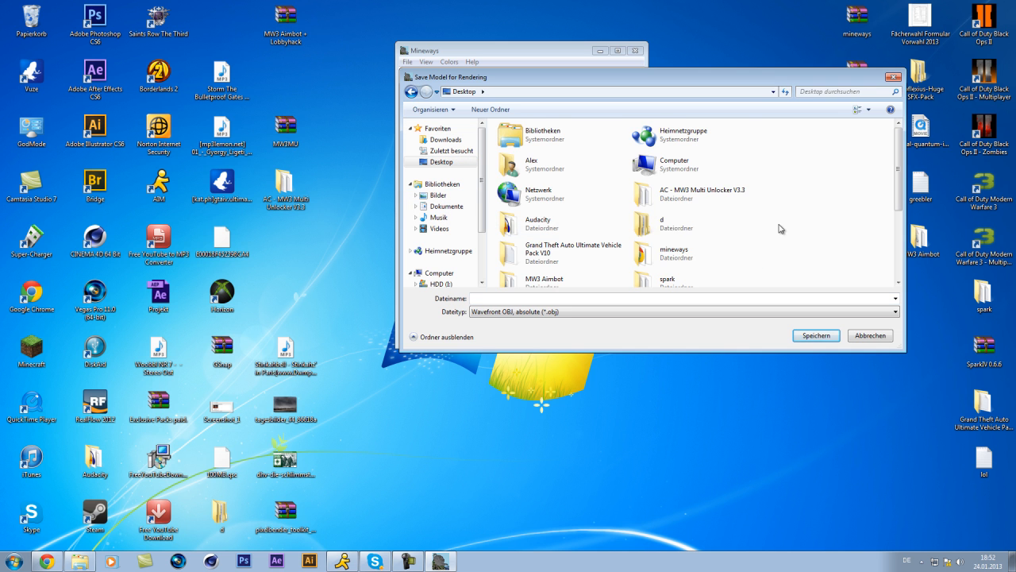
double_click(660, 222)
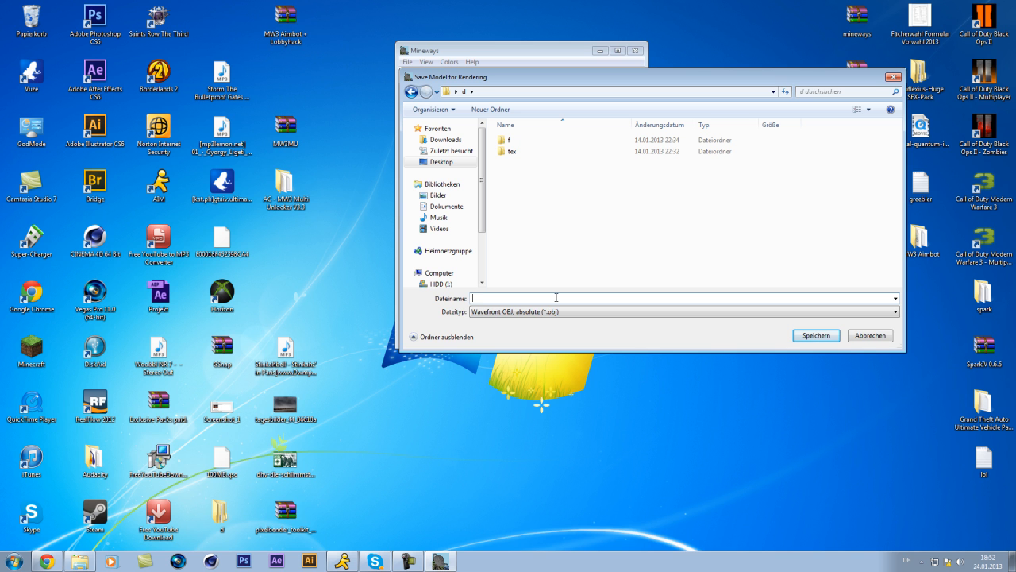
text(world)
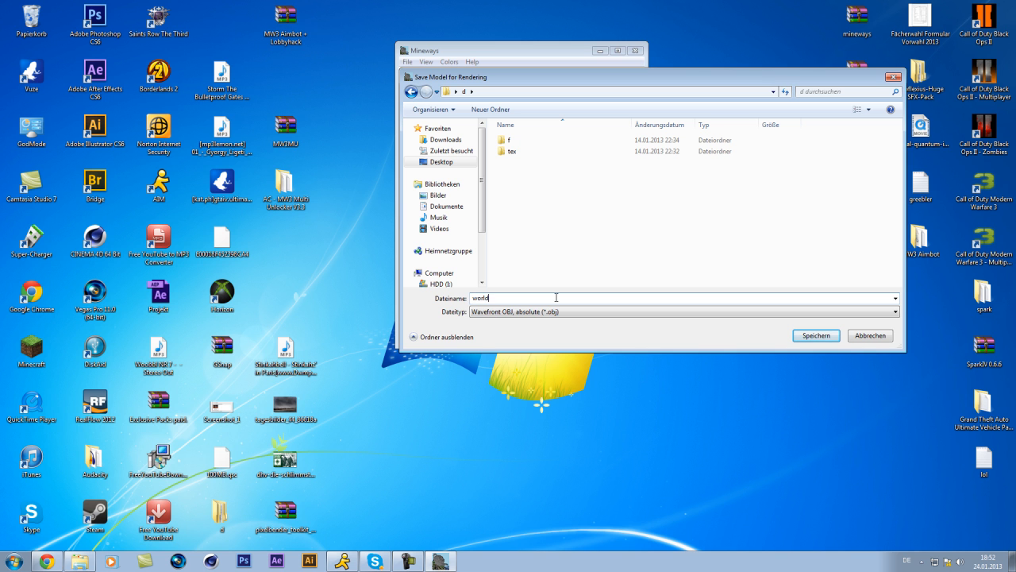
click(892, 310)
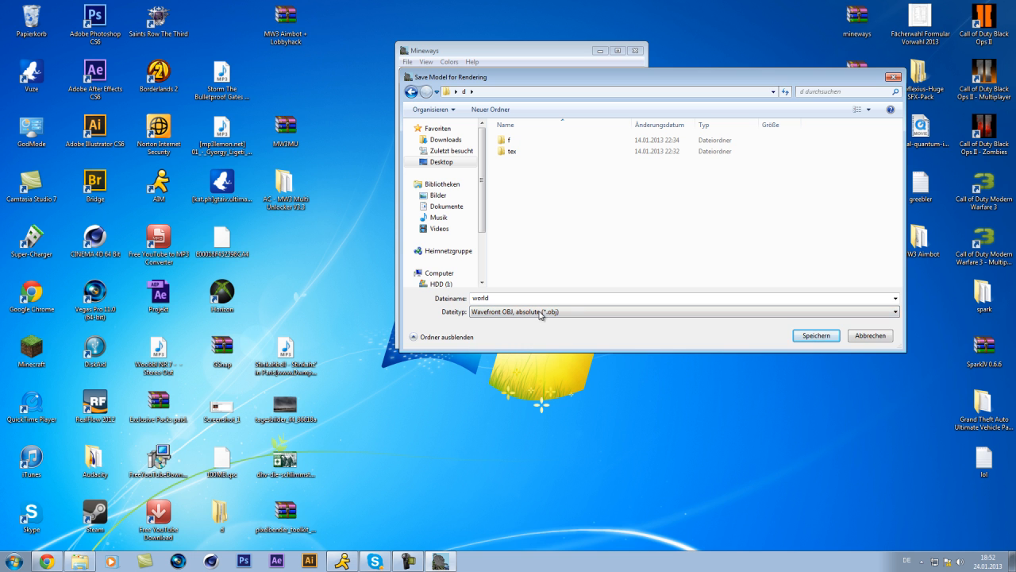
click(816, 335)
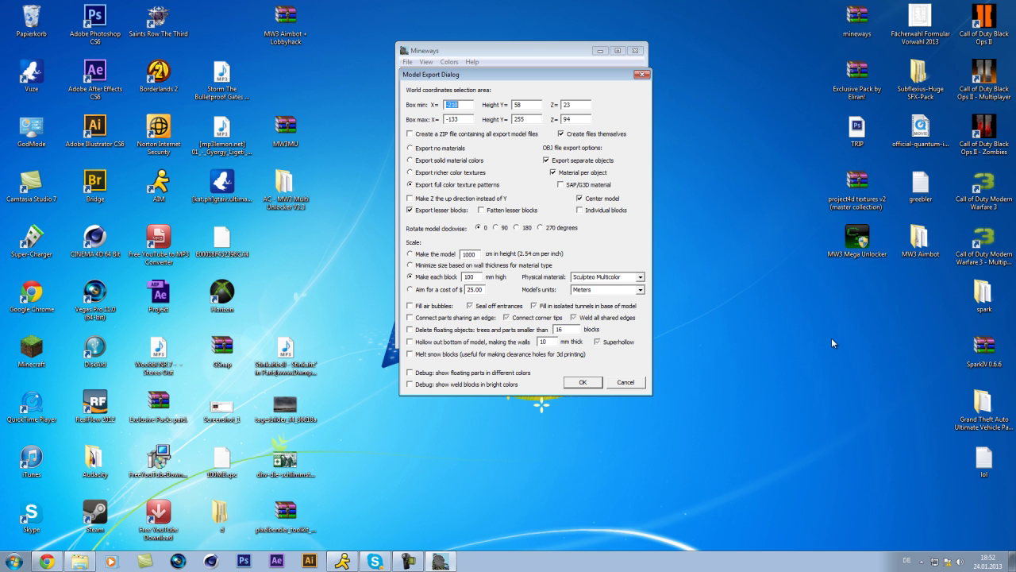
mouse_move(516, 328)
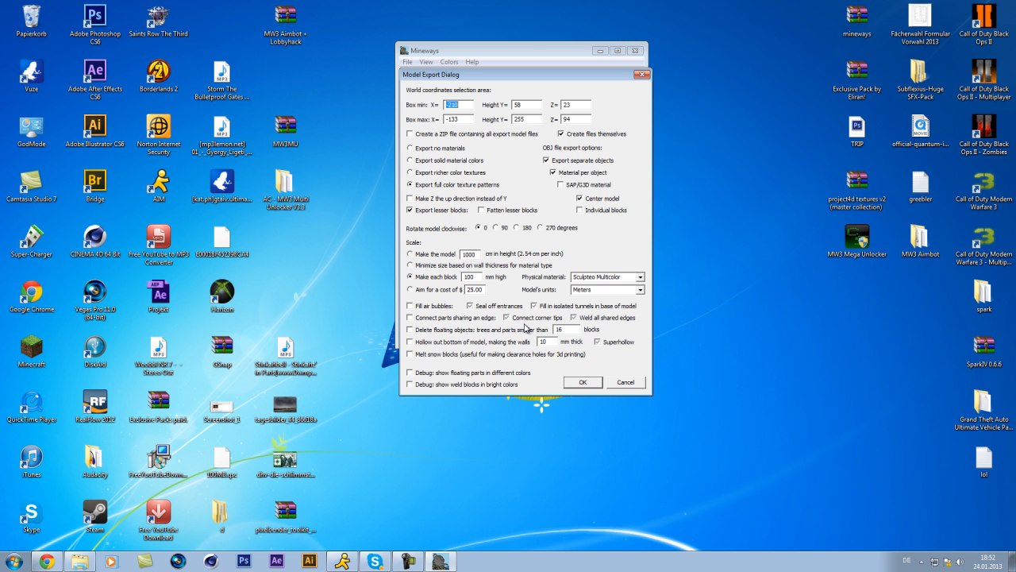
mouse_move(589, 381)
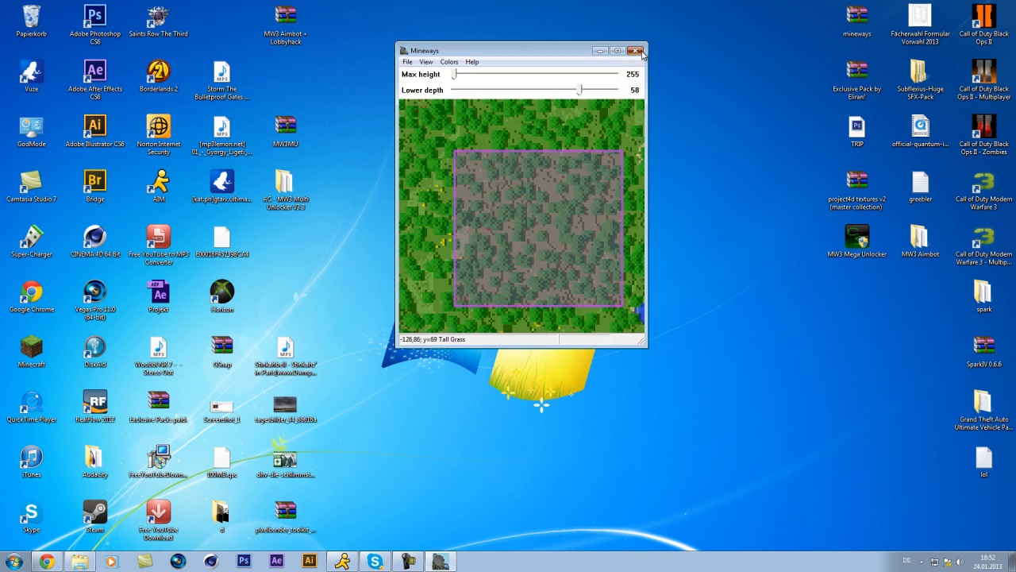
- Close Mineways and open world.obj from the export folder with Cinema 4D
click(638, 51)
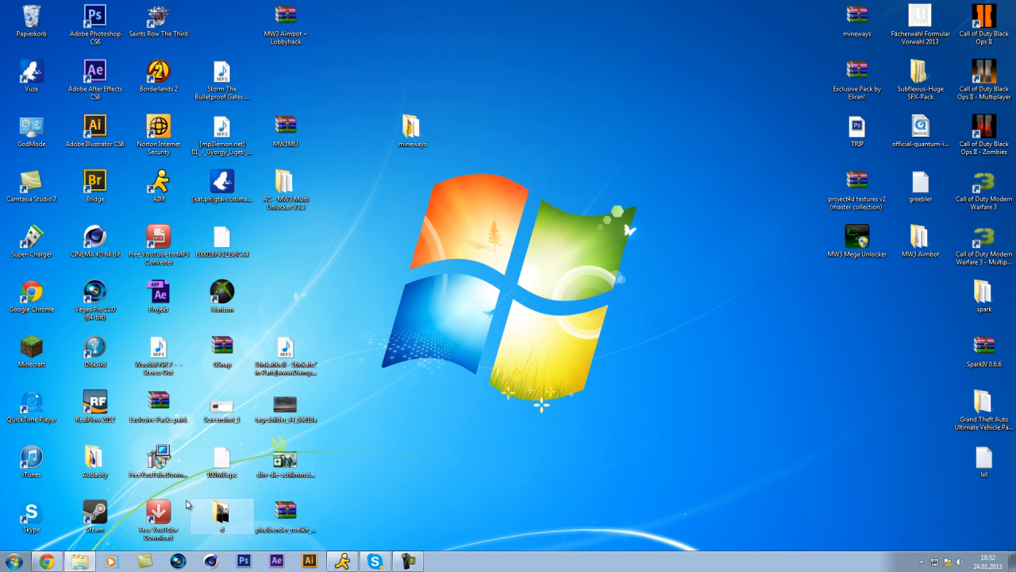
double_click(221, 518)
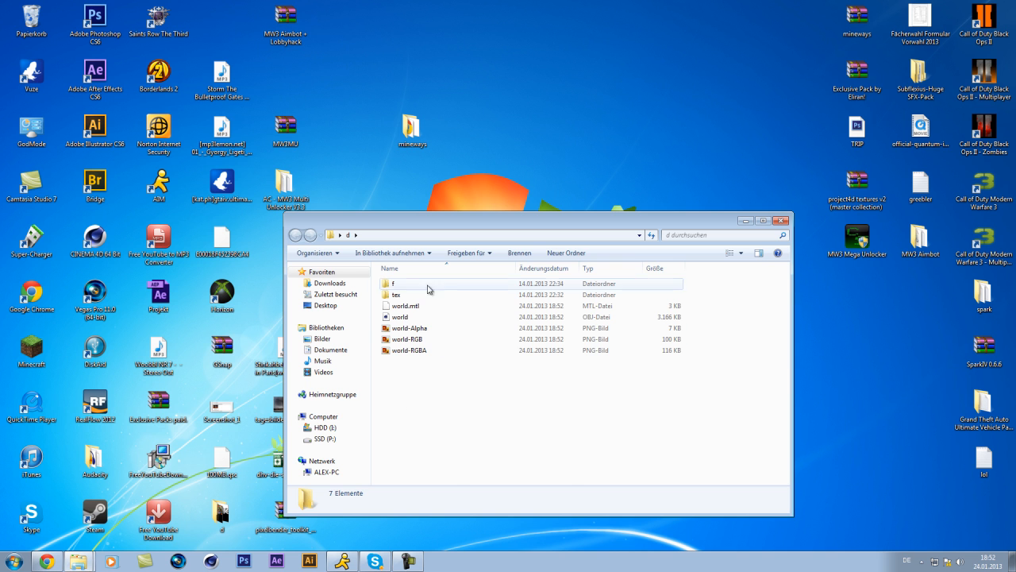
click(406, 305)
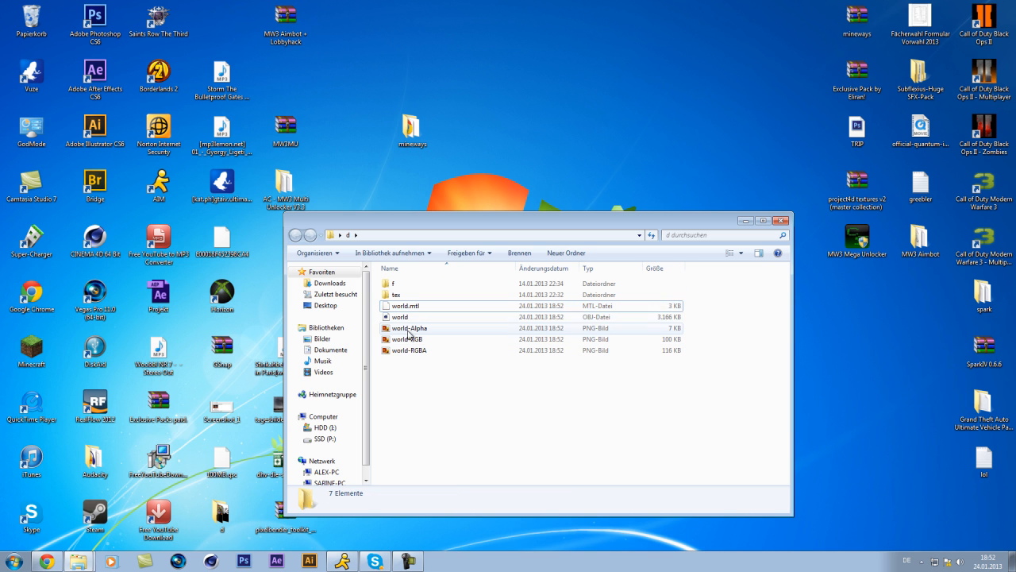
click(400, 317)
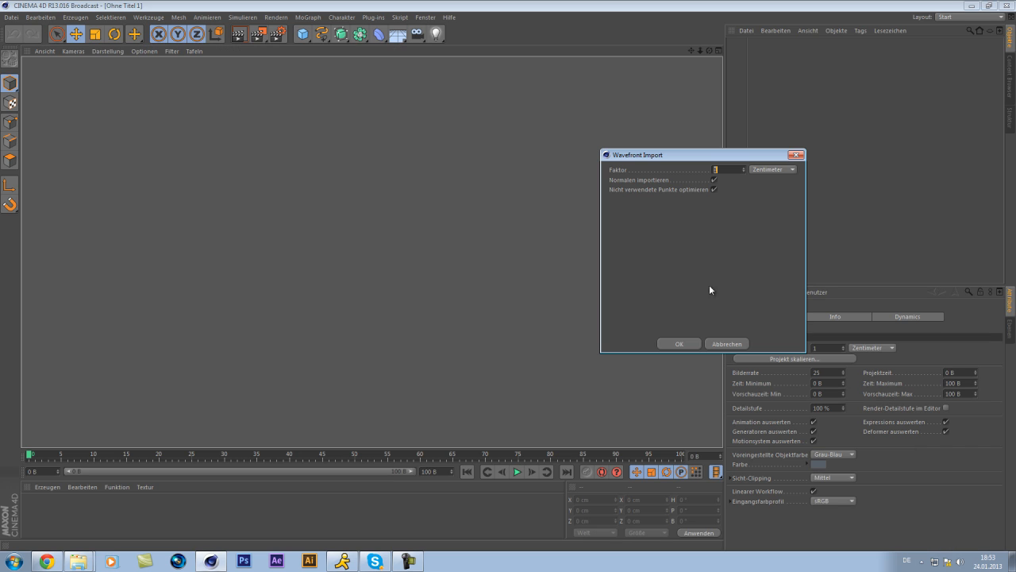
- Confirm the Wavefront import and select all the imported materials
click(679, 343)
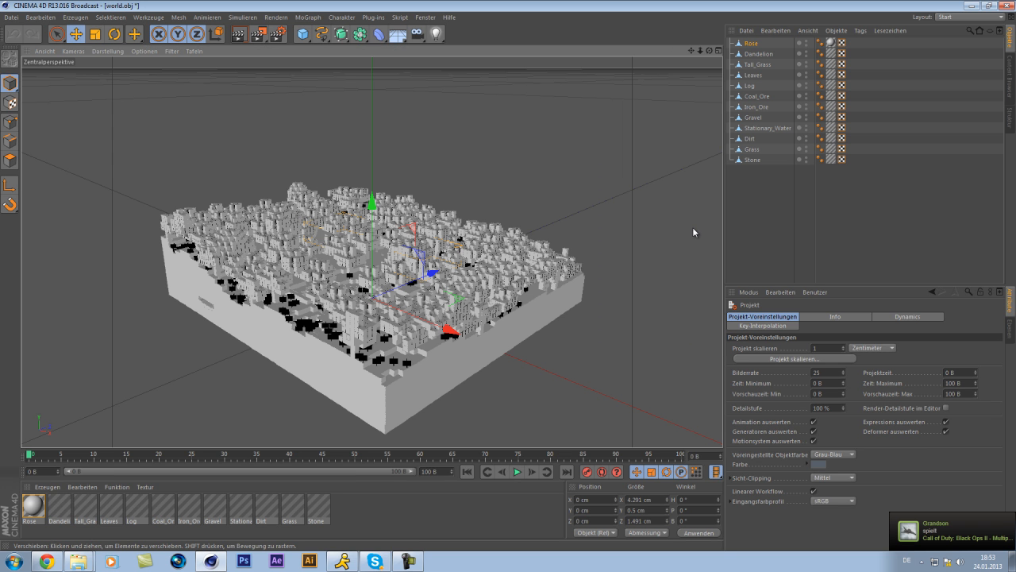
click(115, 35)
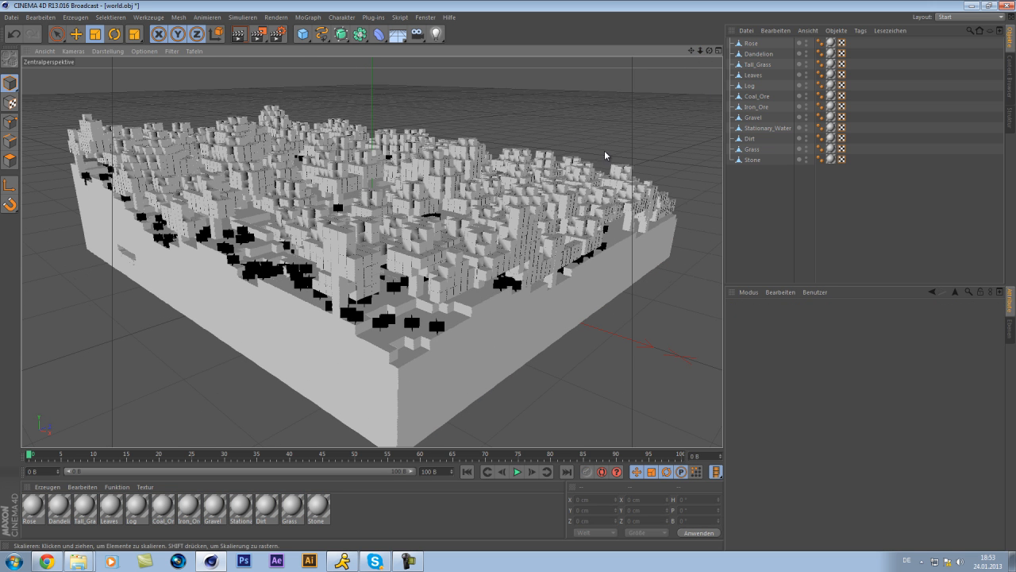
click(247, 35)
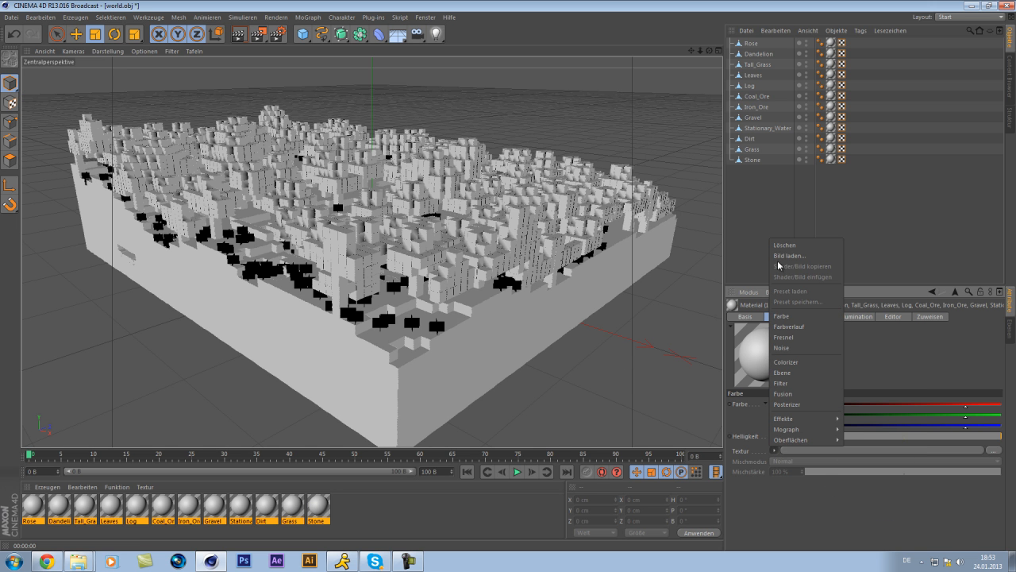
mouse_move(790, 256)
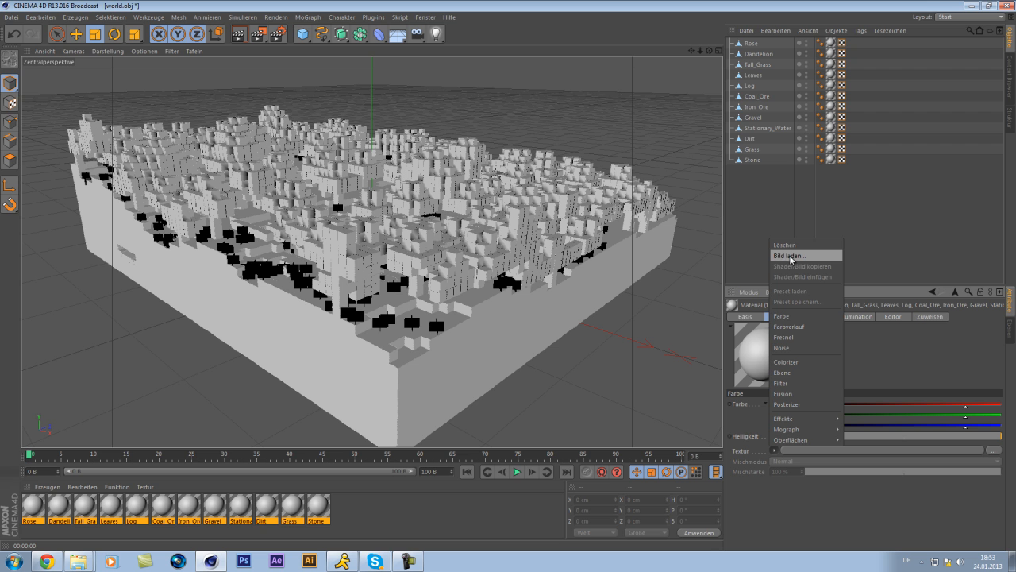
- Load world-RGBA.png as the Color channel texture of all selected materials
click(791, 254)
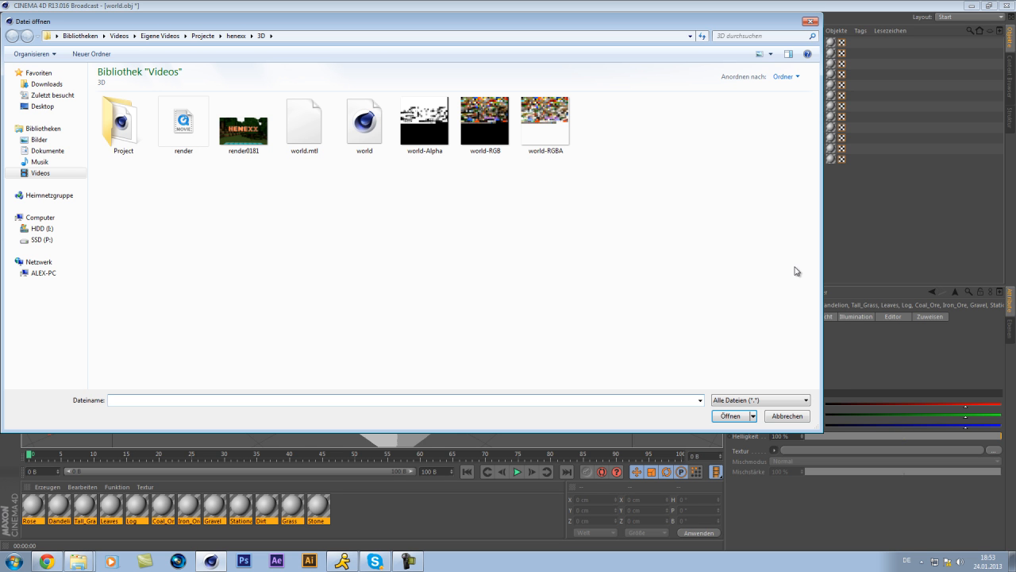
mouse_move(591, 149)
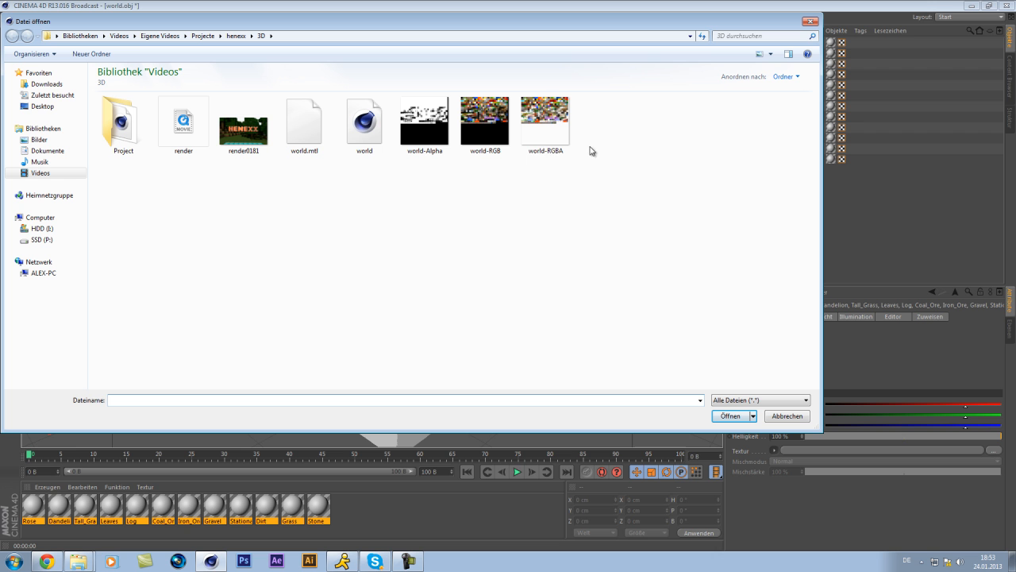
click(546, 121)
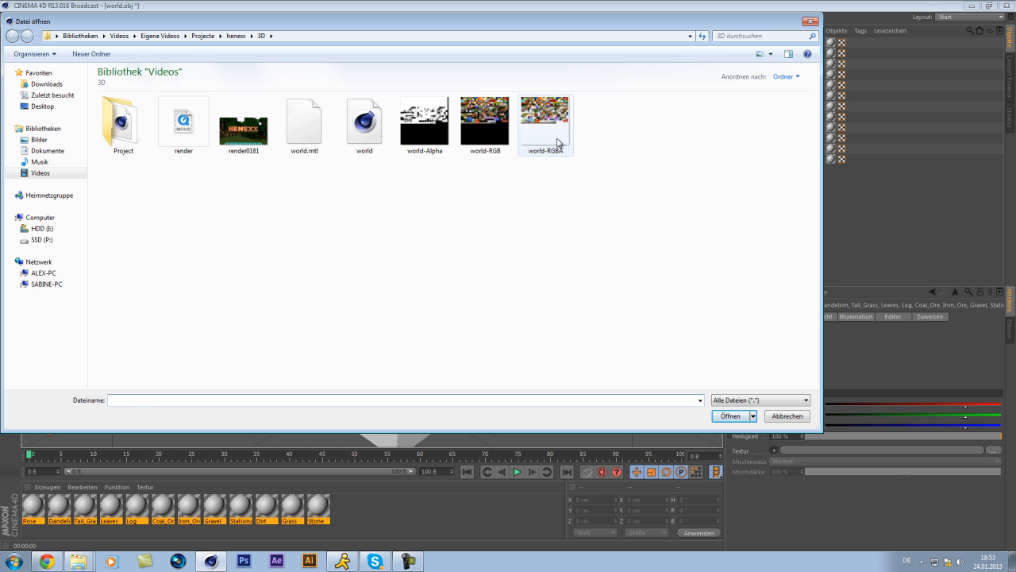
click(730, 416)
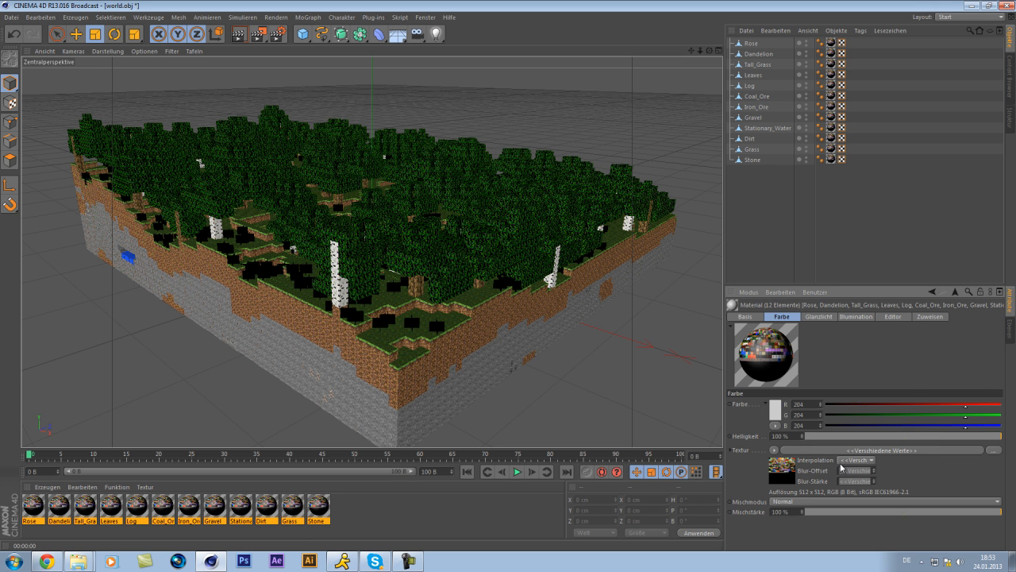
click(859, 461)
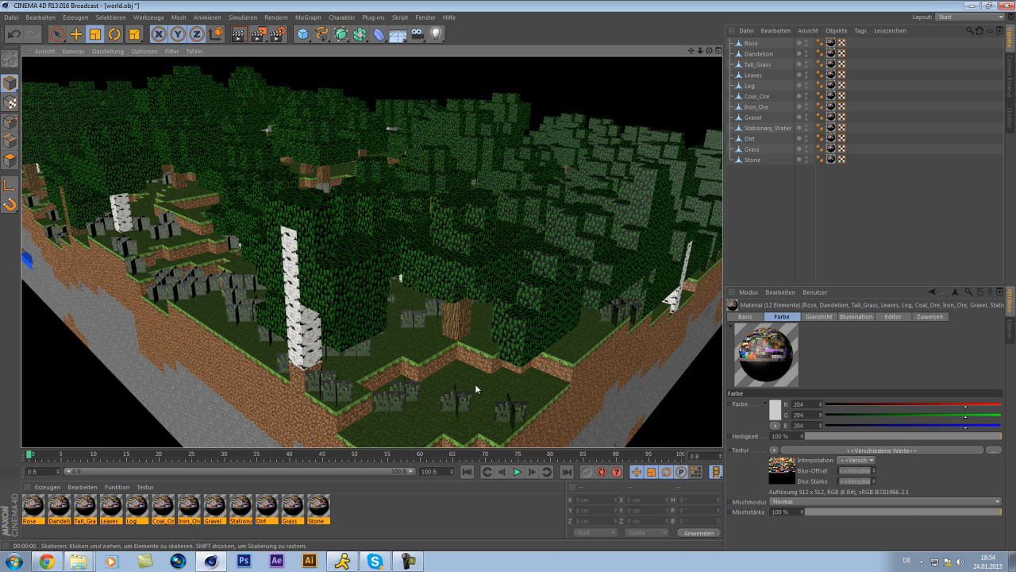
mouse_move(435, 382)
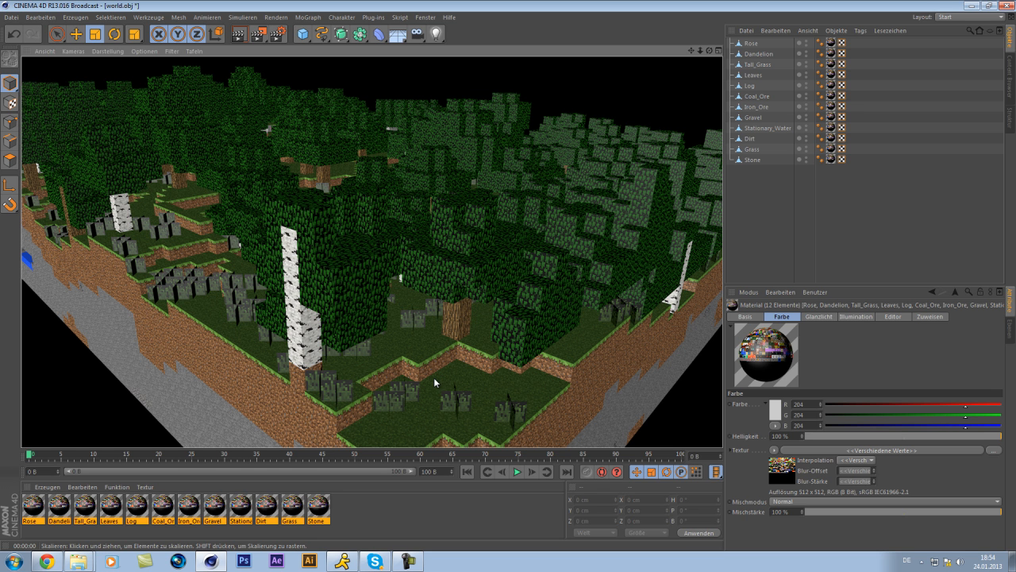
mouse_move(450, 381)
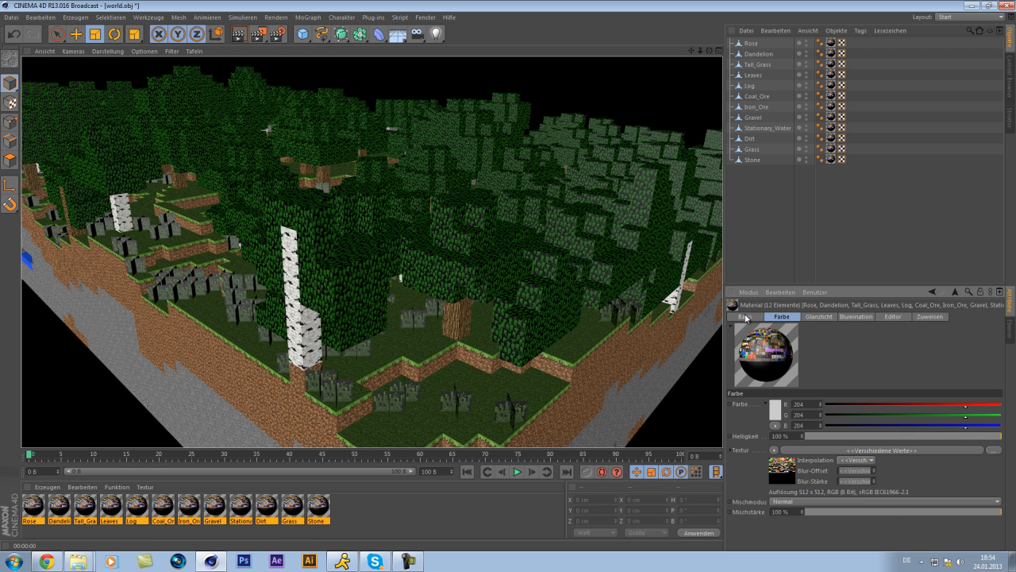
- Enable the Alpha channel and load world-Alpha.png as its texture
click(743, 316)
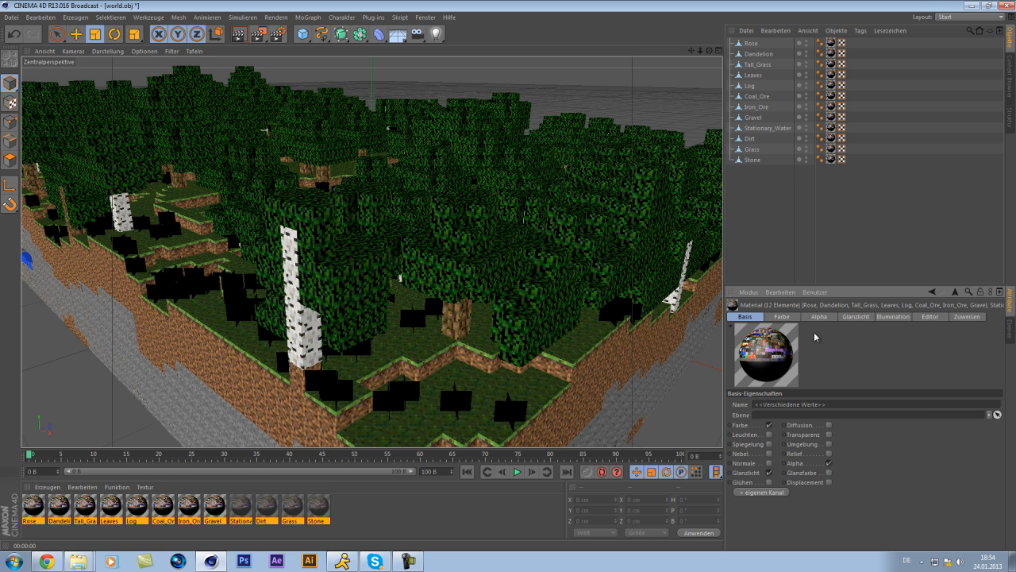
click(819, 316)
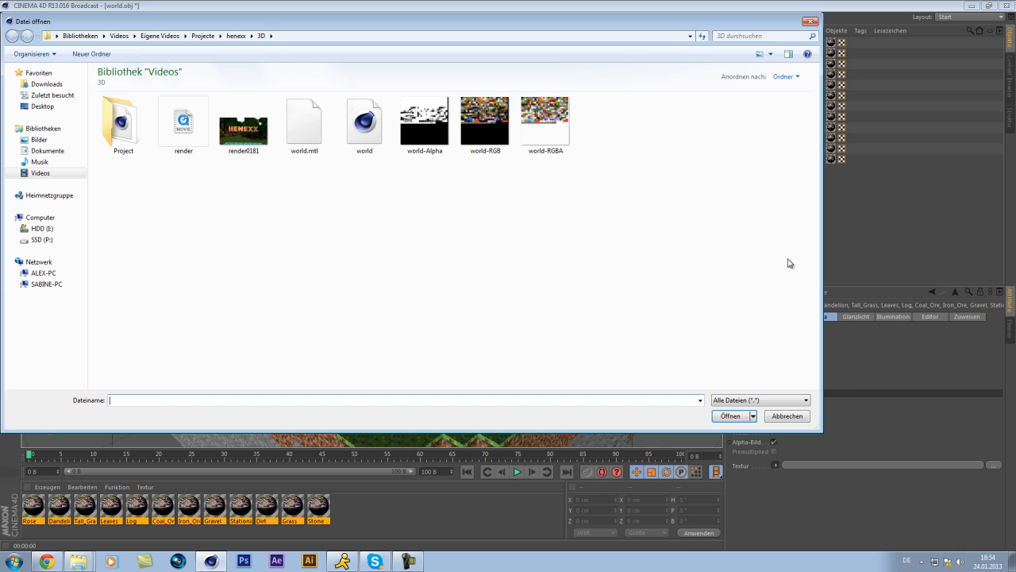
click(729, 416)
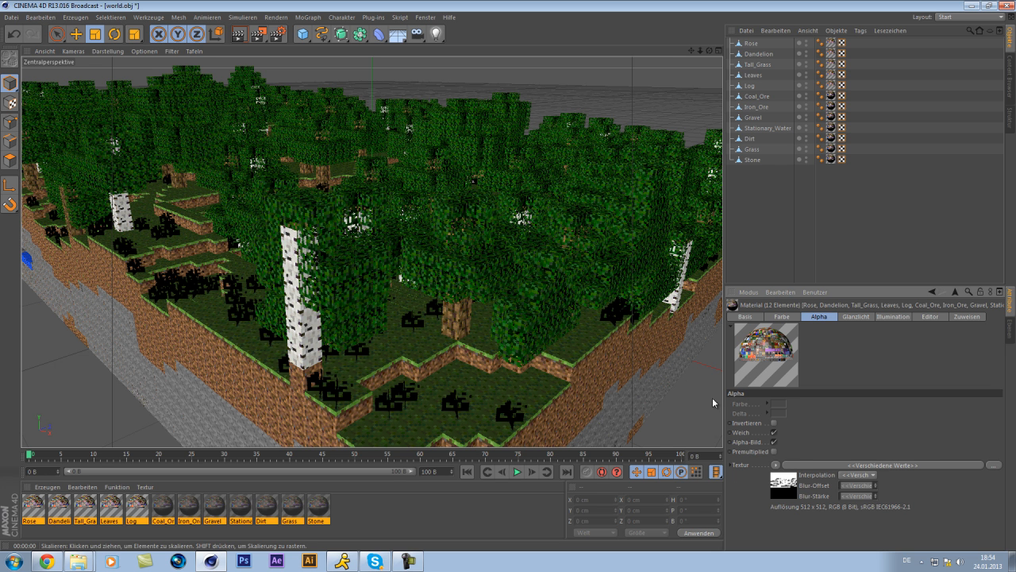
click(861, 475)
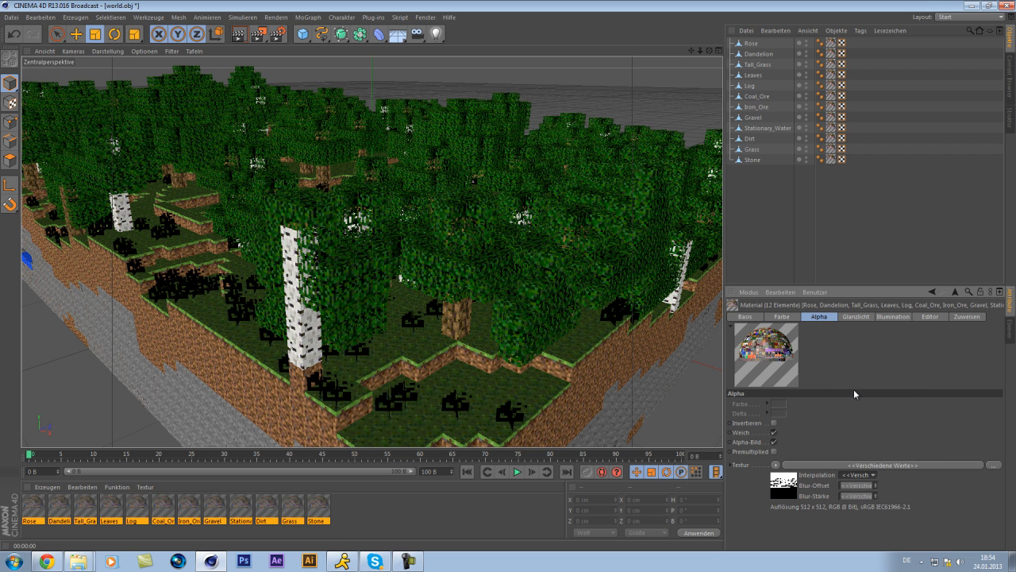
- Add a plain Light object from the toolbar's light dropdown to the scene
click(426, 35)
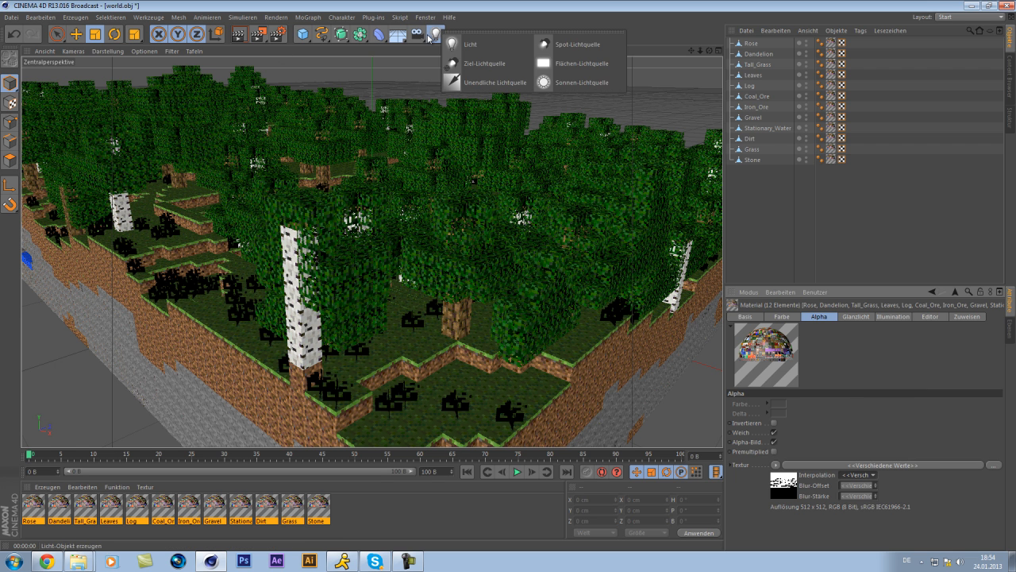
click(467, 41)
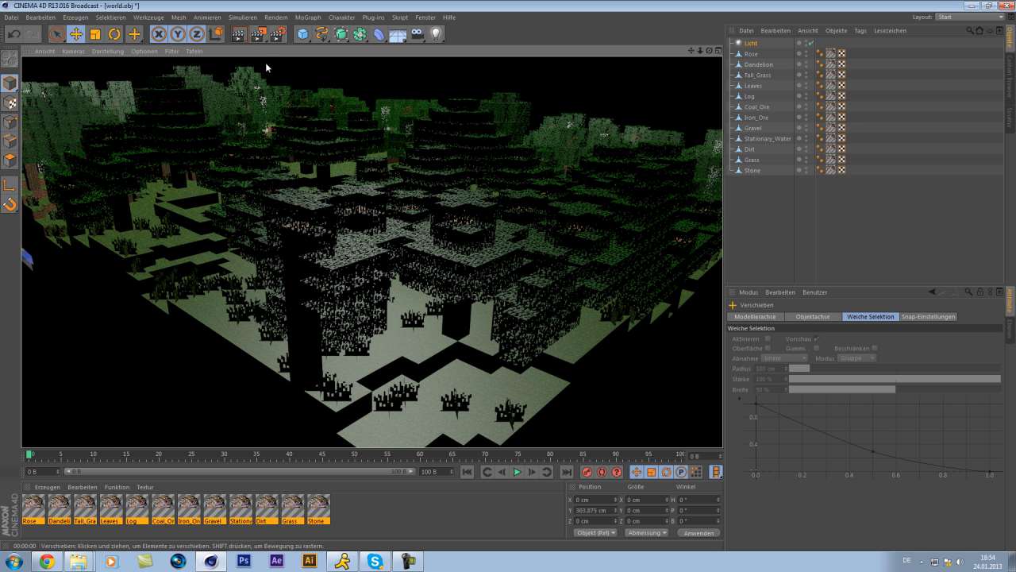
mouse_move(282, 442)
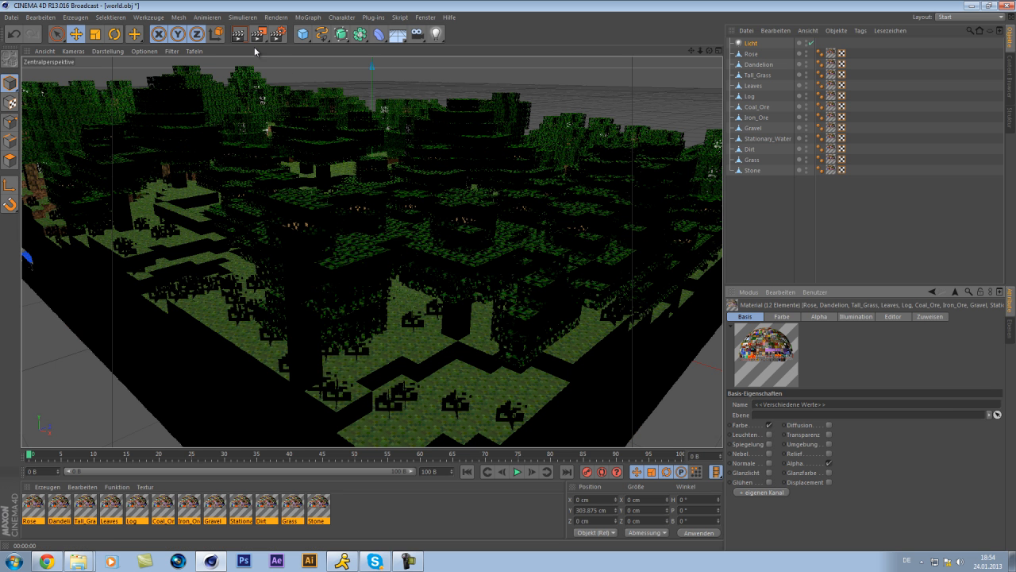
click(238, 33)
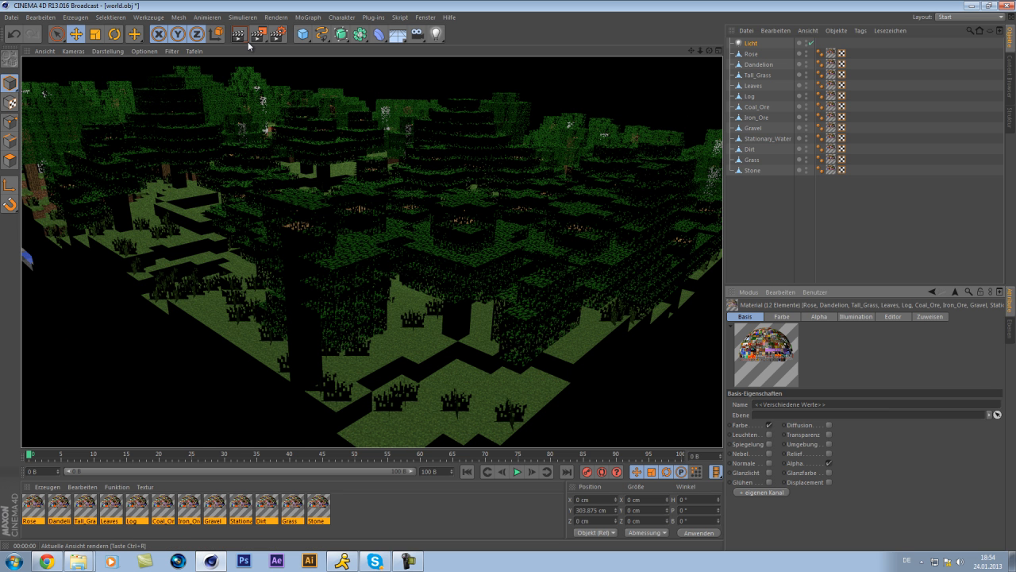